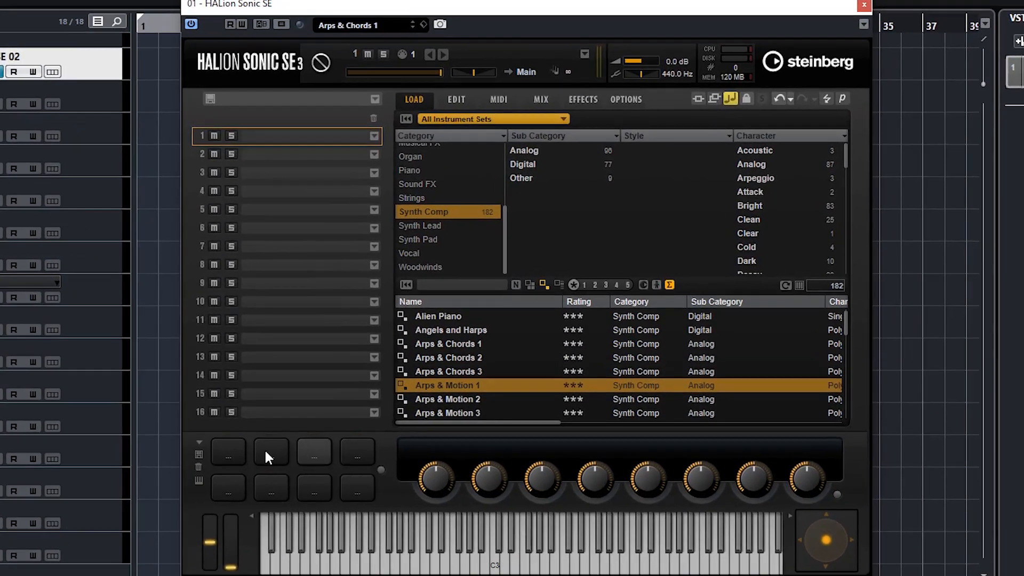
{"action": "mouse_move", "coordinate": [315, 488]}
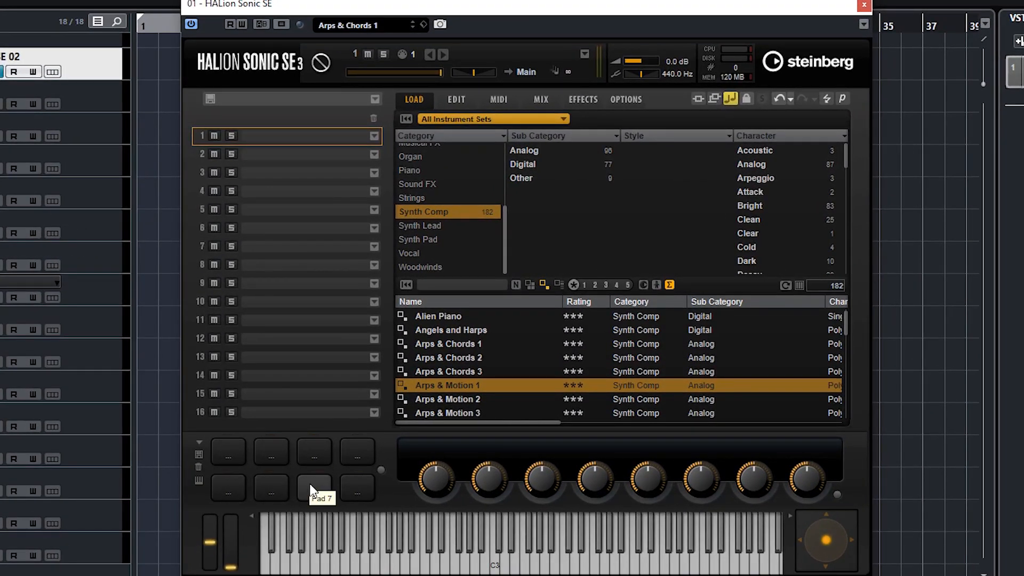
{"action": "mouse_move", "coordinate": [355, 487]}
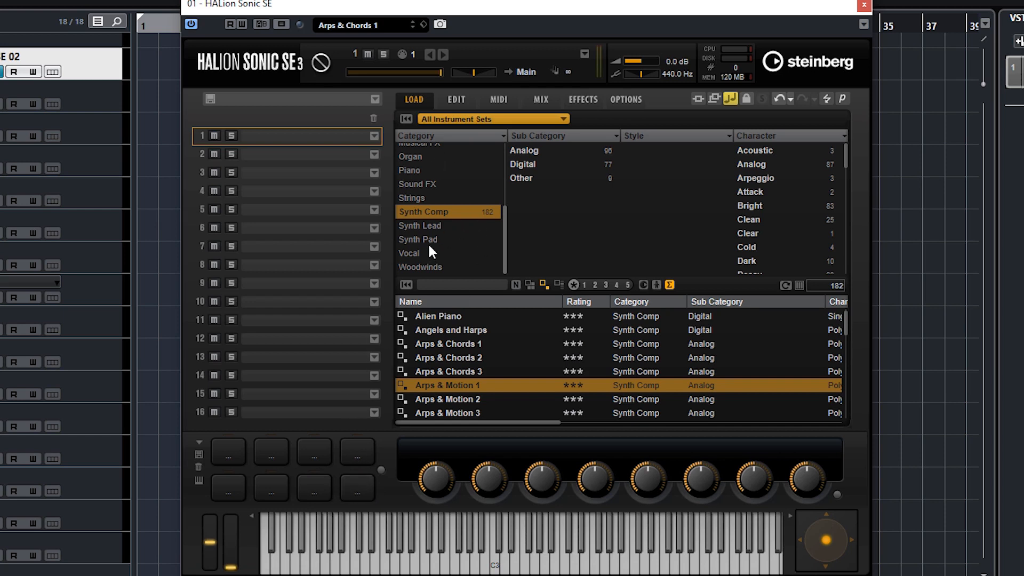
- Filter the Load tab's preset list to the Synth Pad category
{"action": "left_click", "coordinate": [418, 239]}
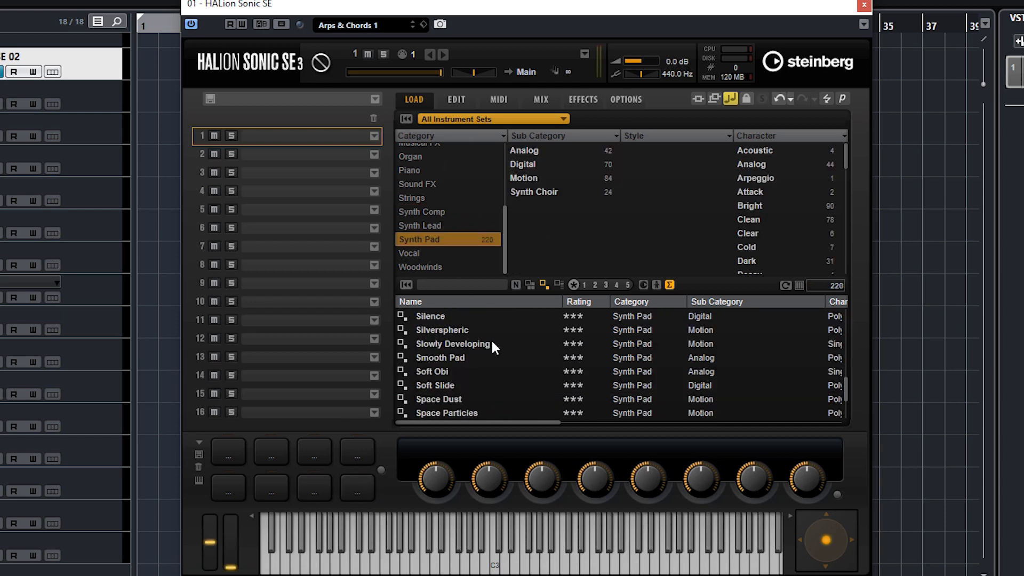
- Load Smooth Pad into slot 1 and play the A minor and G minor chord pads
{"action": "double_click", "coordinate": [440, 357]}
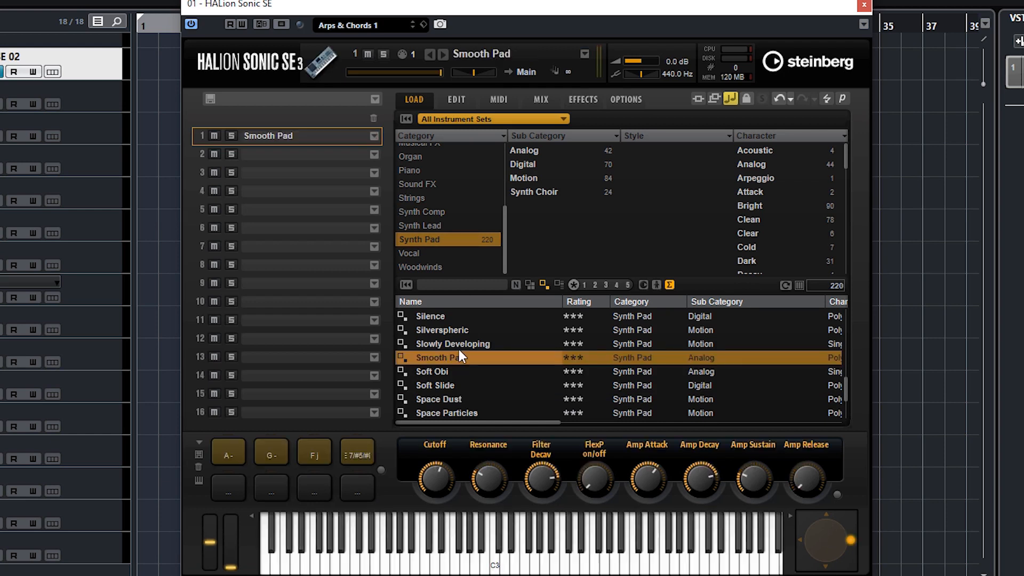
{"action": "mouse_move", "coordinate": [468, 366]}
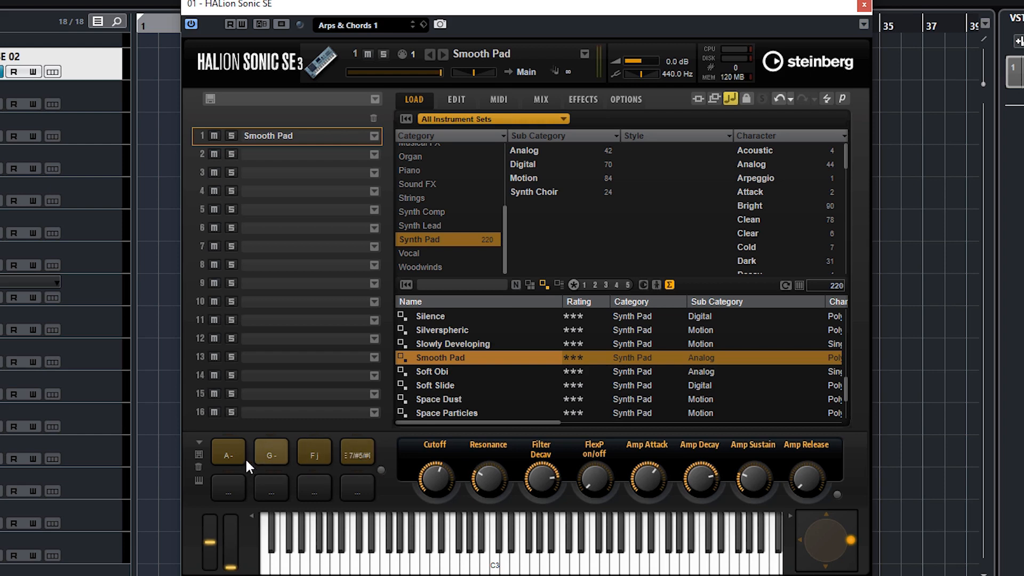
{"action": "left_click", "coordinate": [228, 451]}
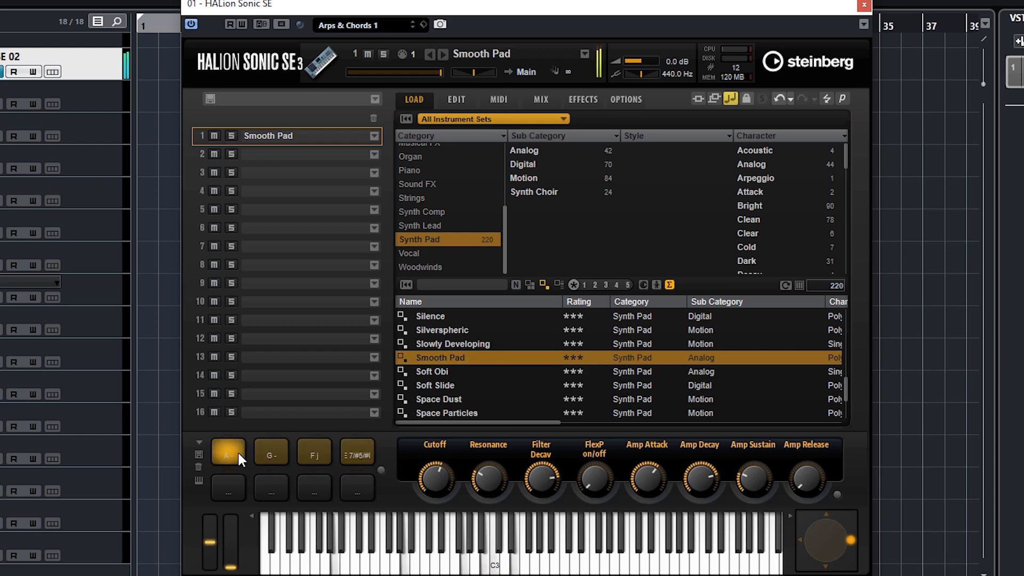
{"action": "left_click", "coordinate": [314, 452]}
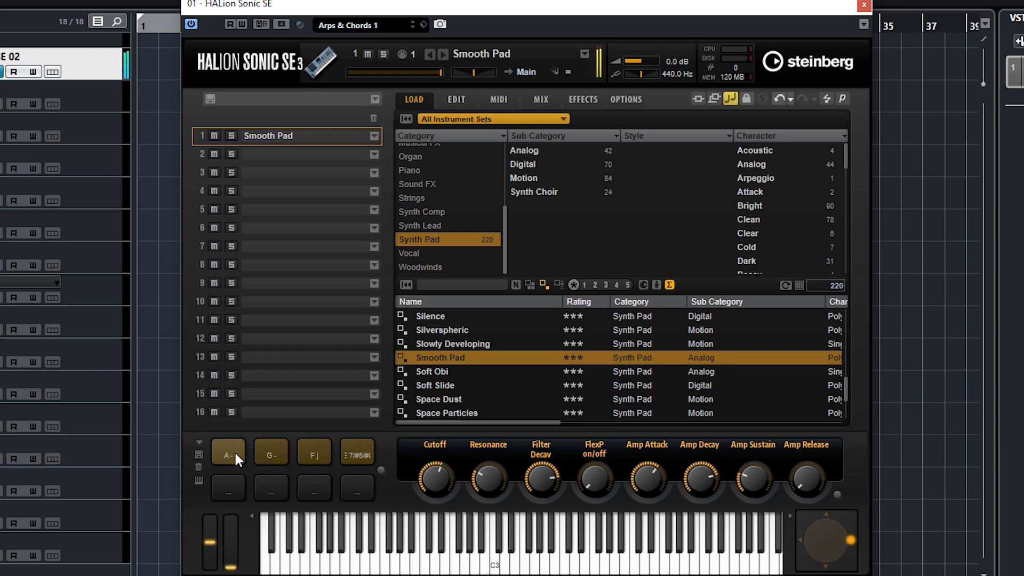
{"action": "left_click", "coordinate": [270, 453]}
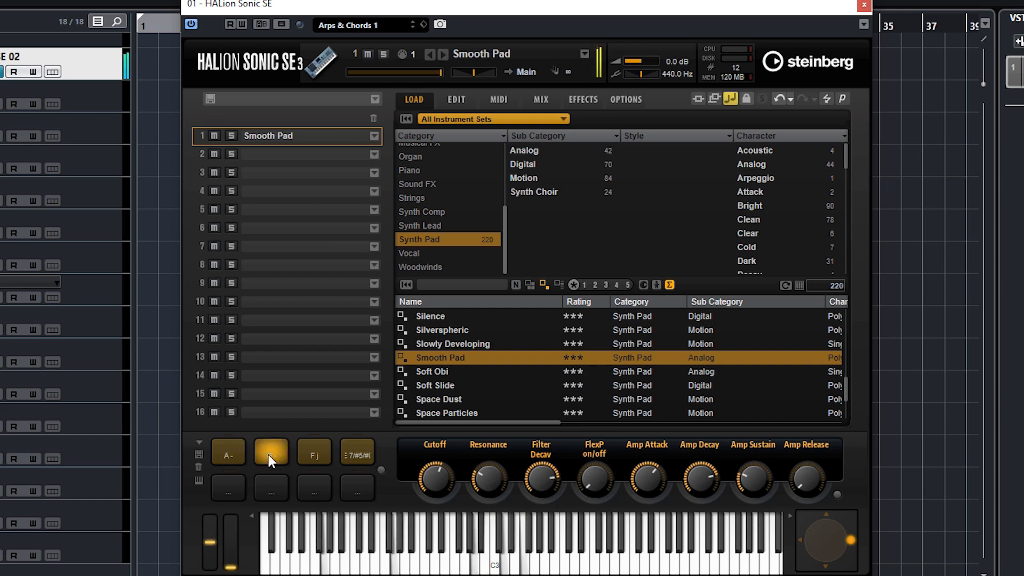
{"action": "left_click", "coordinate": [271, 451]}
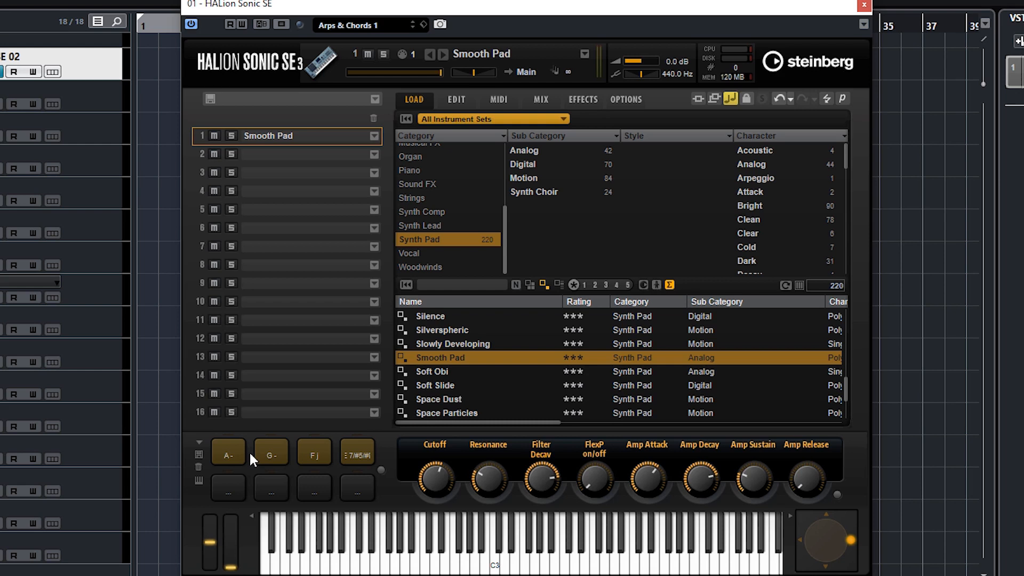
- Assign C1 as pad 1's trigger note and play C1 to hear A minor
{"action": "right_click", "coordinate": [228, 452]}
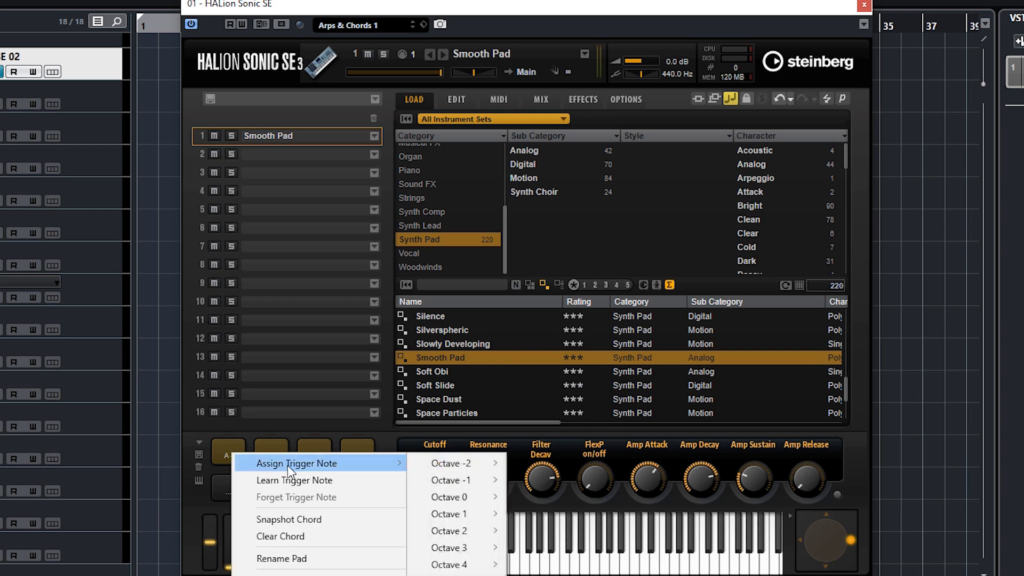
{"action": "mouse_move", "coordinate": [392, 469]}
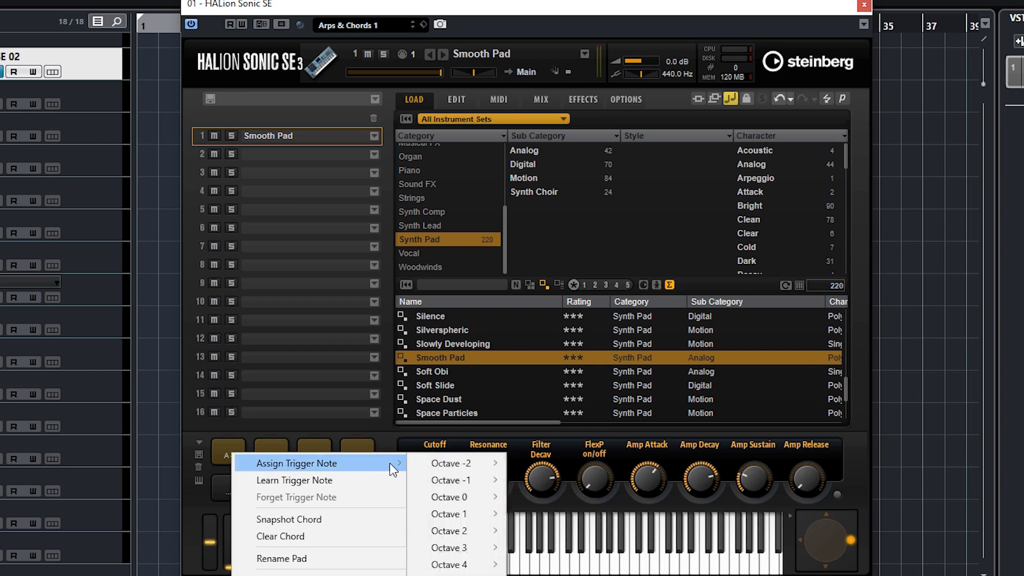
{"action": "mouse_move", "coordinate": [451, 497]}
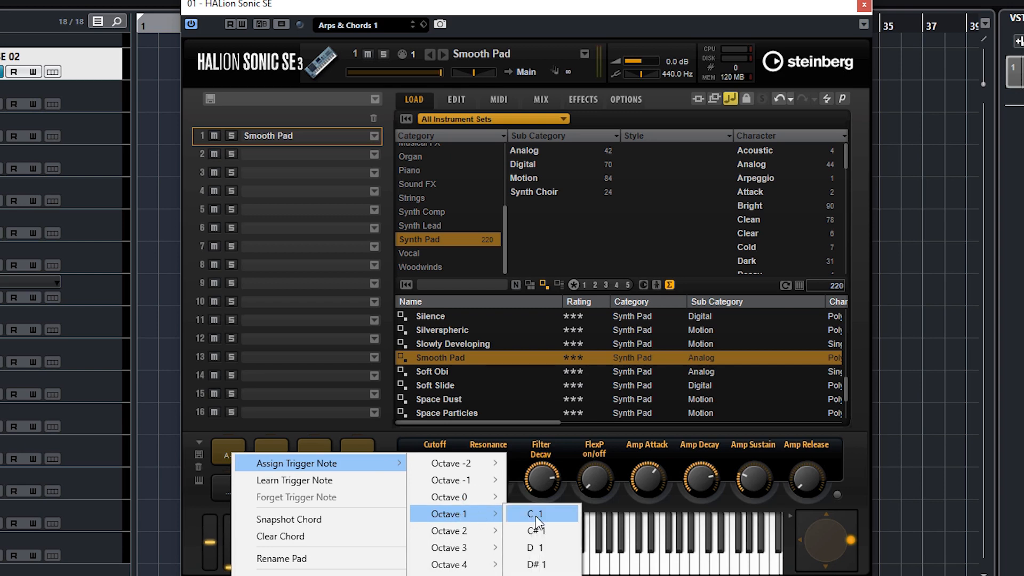
{"action": "left_click", "coordinate": [534, 514]}
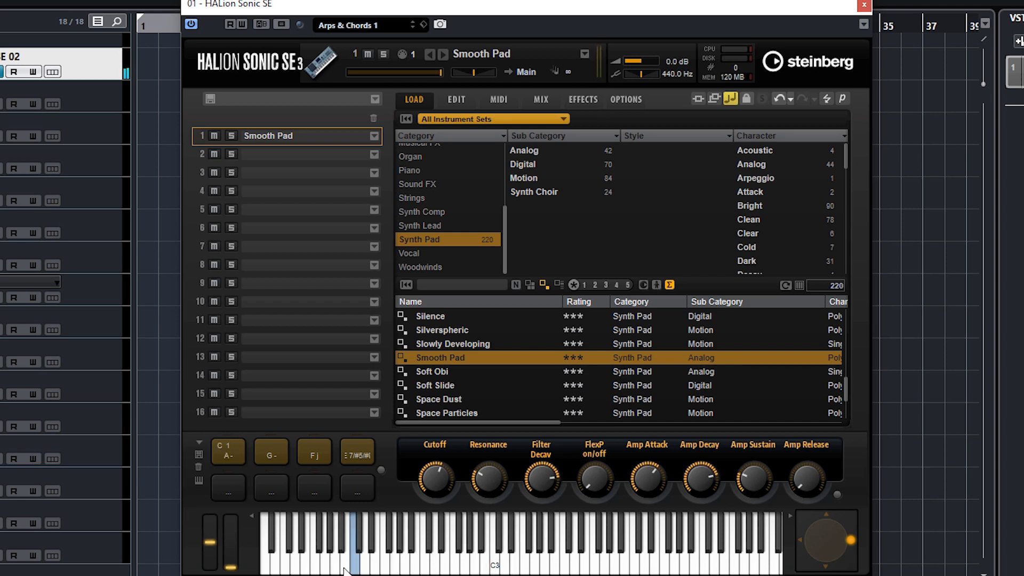
{"action": "left_click", "coordinate": [358, 549]}
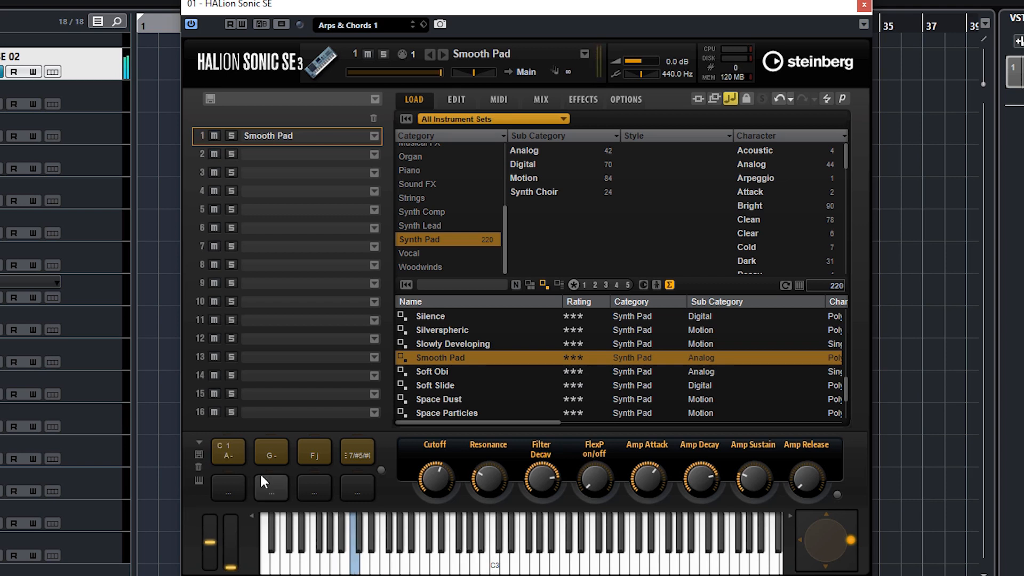
{"action": "mouse_move", "coordinate": [271, 451]}
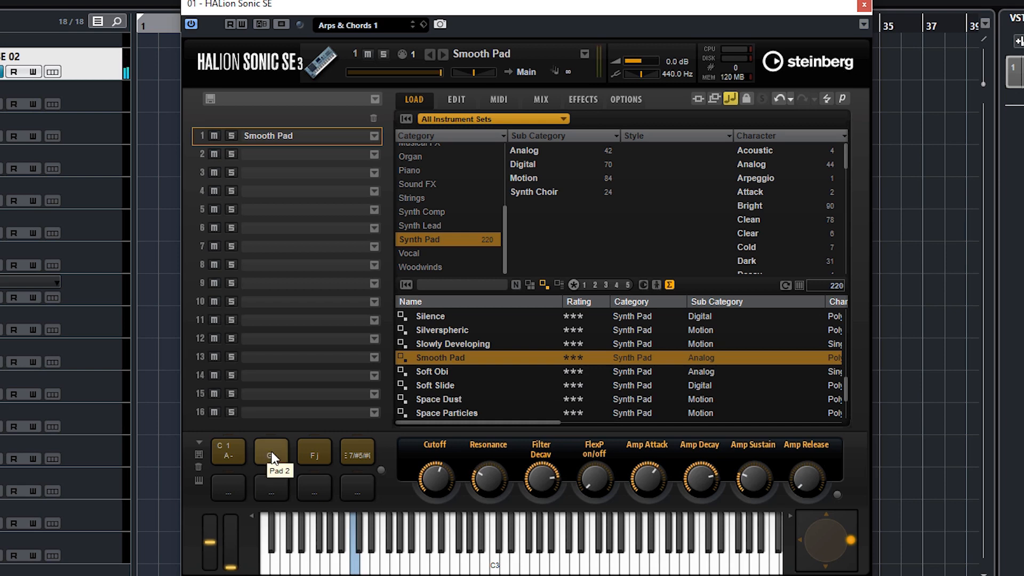
- Assign trigger notes D1, E1 and F1 to pads 2–4 and play a trigger key
{"action": "right_click", "coordinate": [271, 453]}
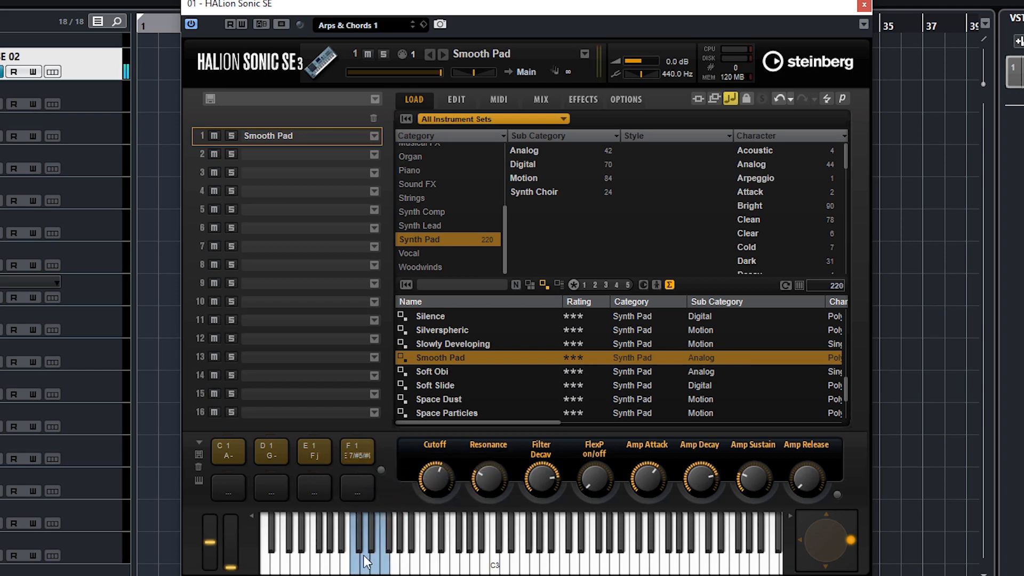
{"action": "left_click", "coordinate": [366, 565]}
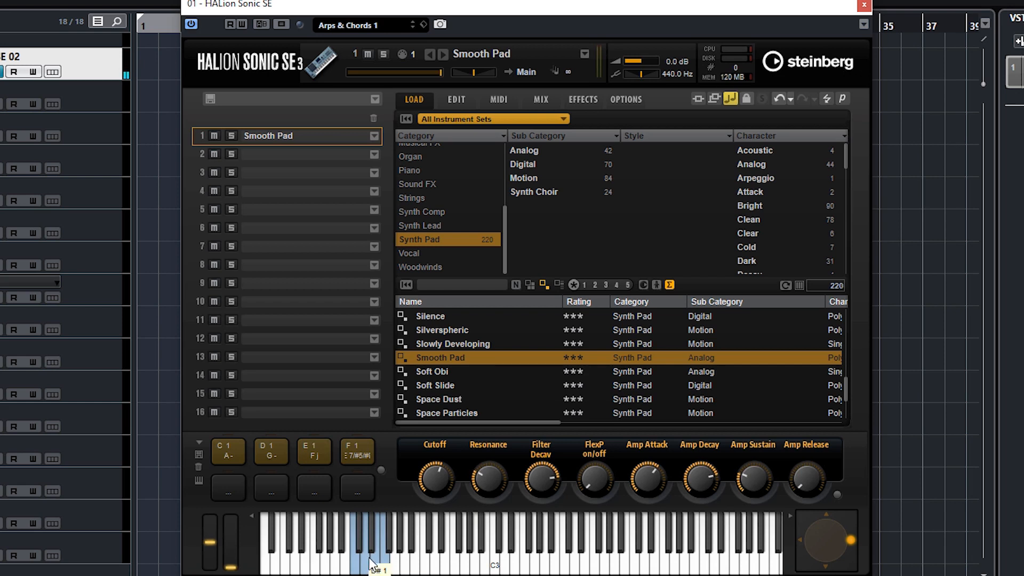
{"action": "right_click", "coordinate": [228, 451]}
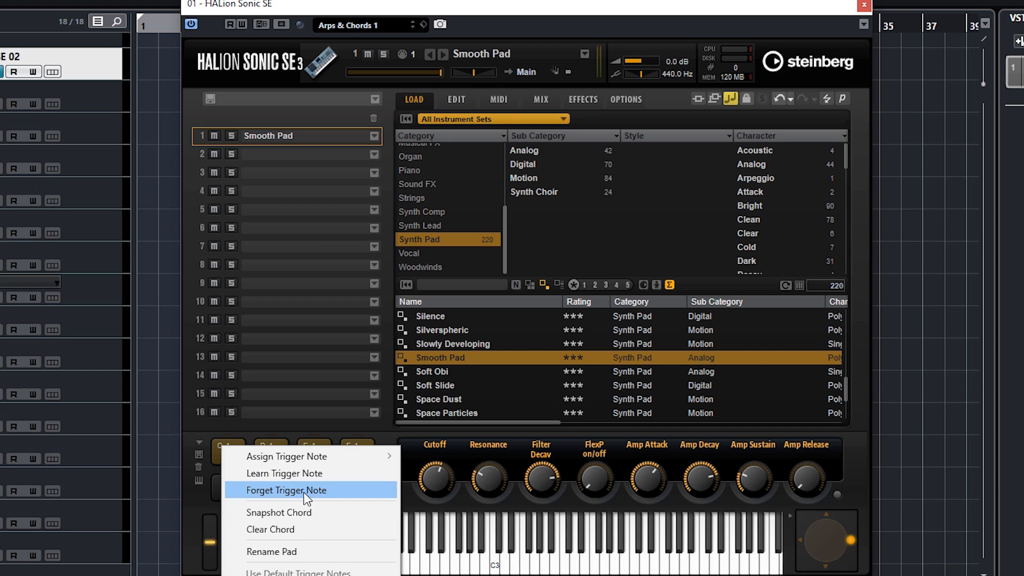
{"action": "mouse_move", "coordinate": [288, 529]}
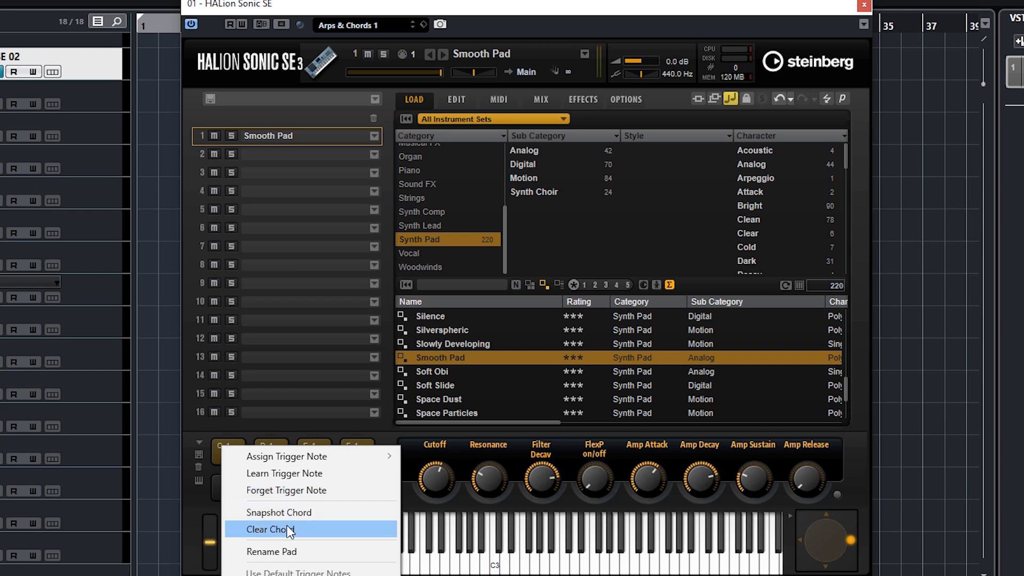
{"action": "mouse_move", "coordinate": [288, 516]}
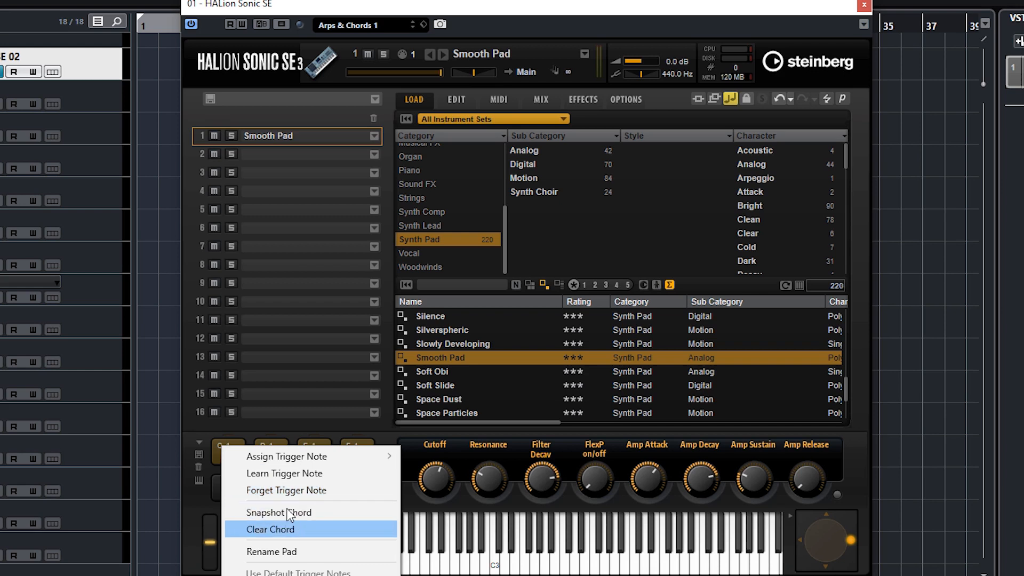
{"action": "left_click", "coordinate": [269, 529]}
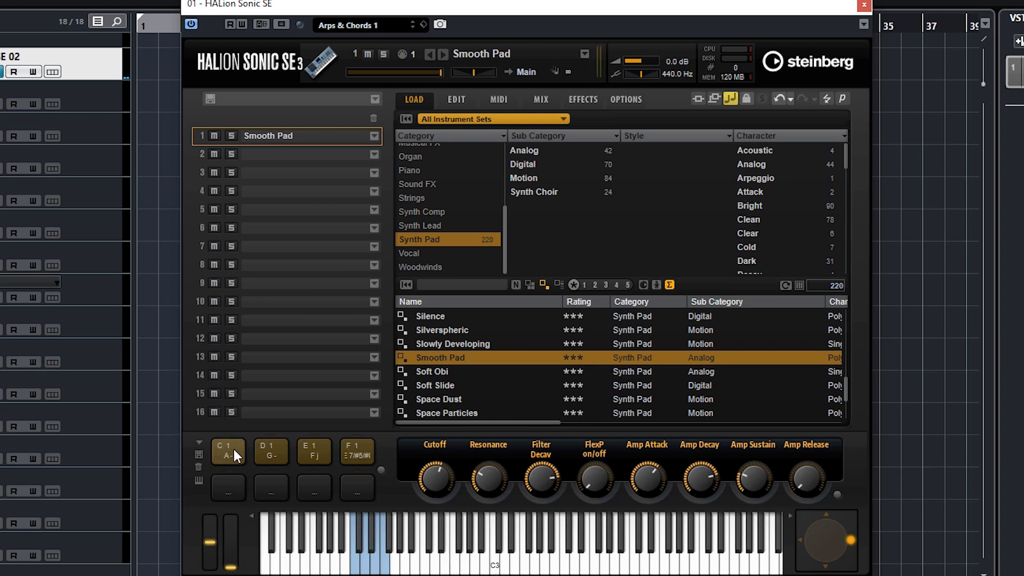
{"action": "mouse_move", "coordinate": [277, 515]}
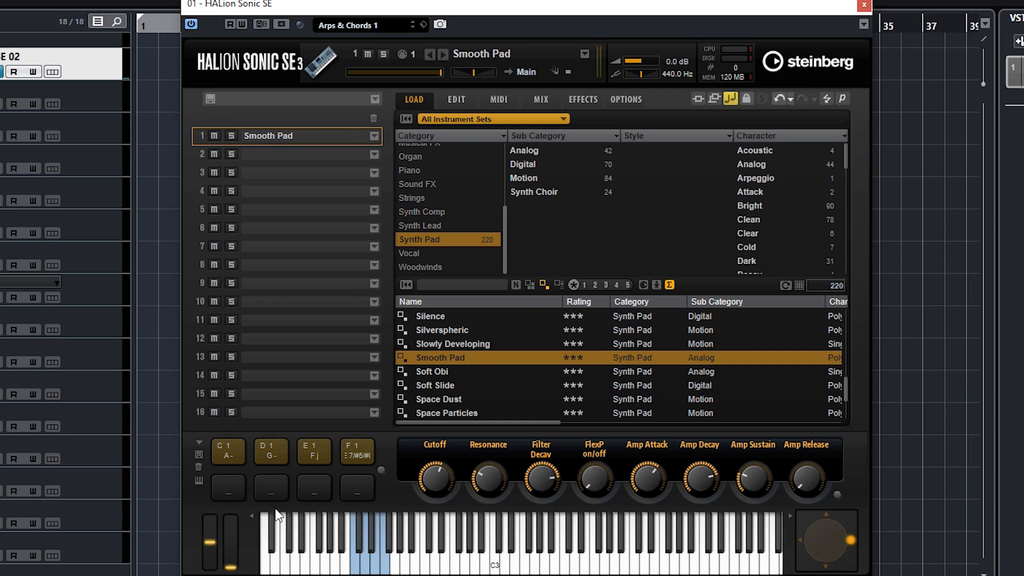
- Review the pad's trigger options and clear the C1–F1 trigger notes from the chord pads
{"action": "right_click", "coordinate": [227, 451]}
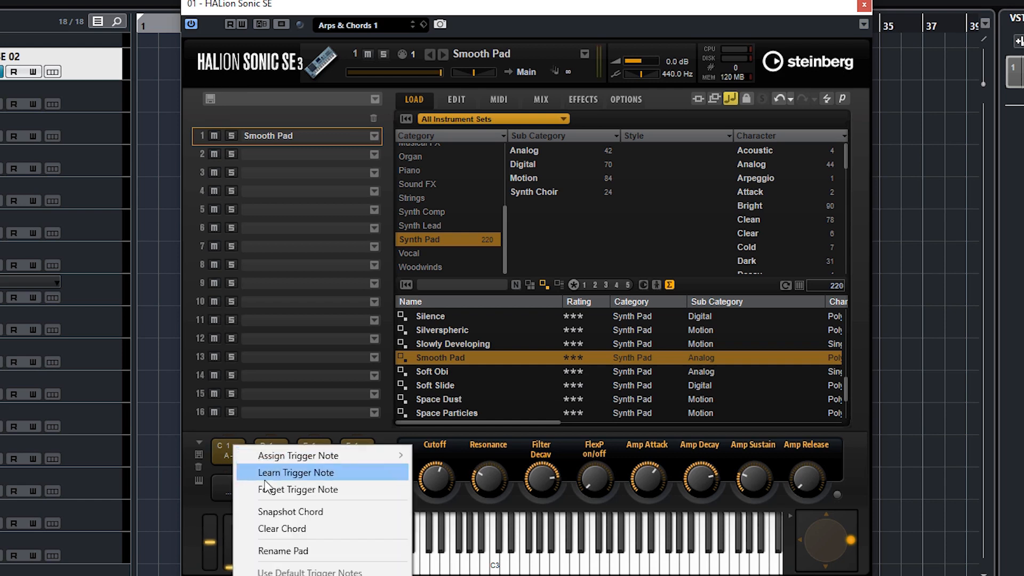
{"action": "left_click", "coordinate": [296, 472]}
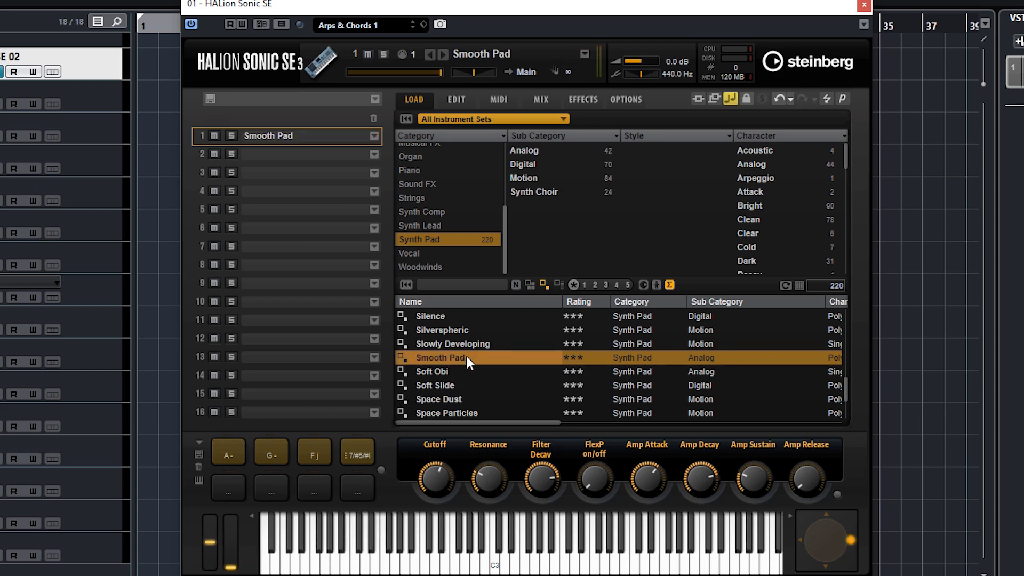
{"action": "right_click", "coordinate": [229, 454]}
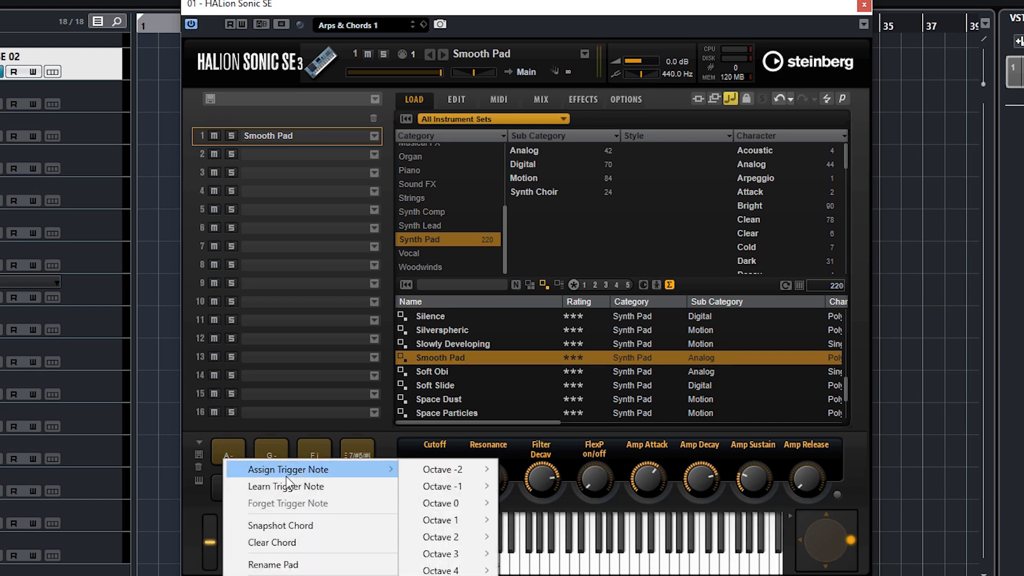
{"action": "mouse_move", "coordinate": [295, 486]}
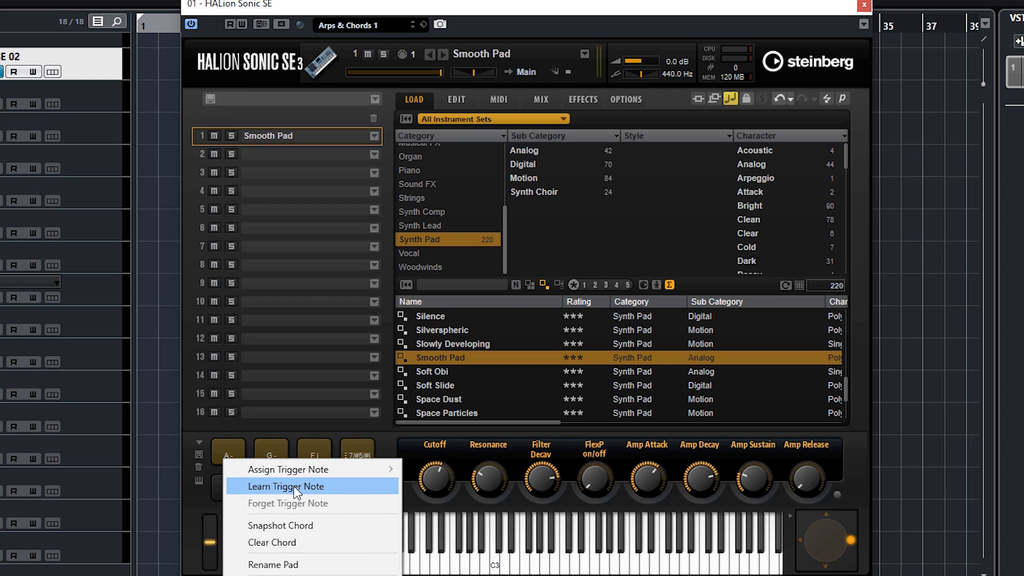
{"action": "mouse_move", "coordinate": [299, 524]}
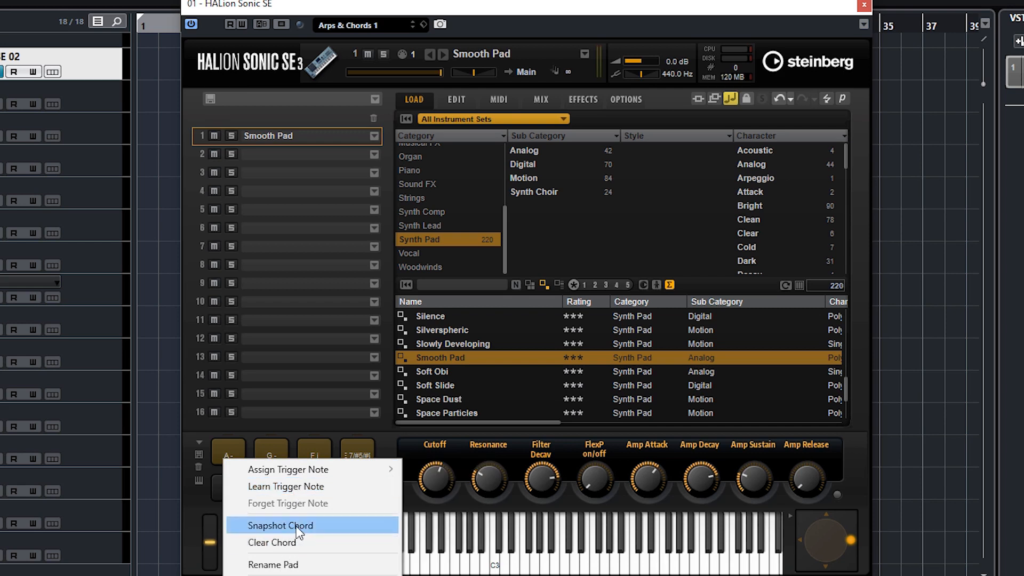
{"action": "mouse_move", "coordinate": [273, 565]}
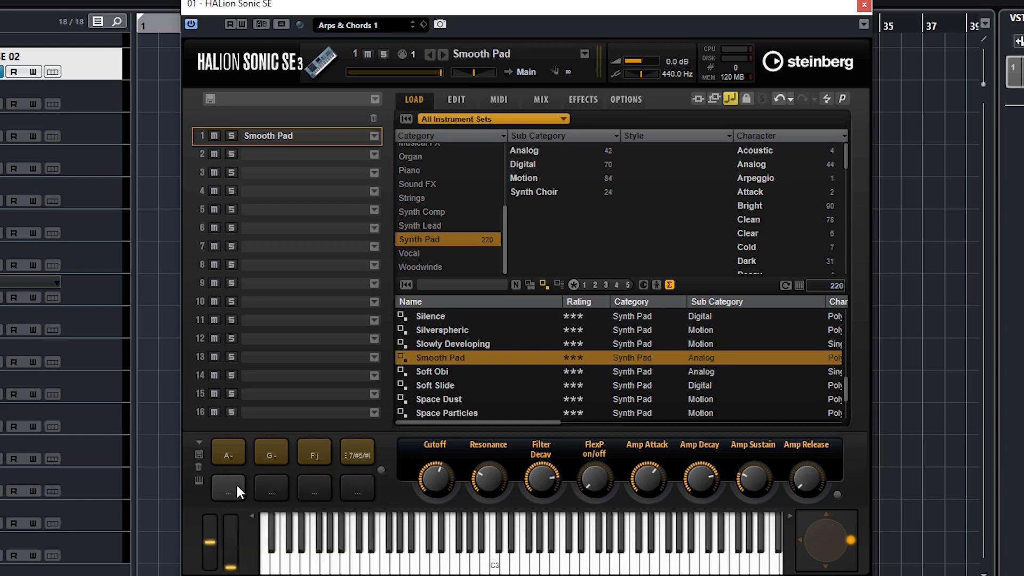
{"action": "mouse_move", "coordinate": [333, 490]}
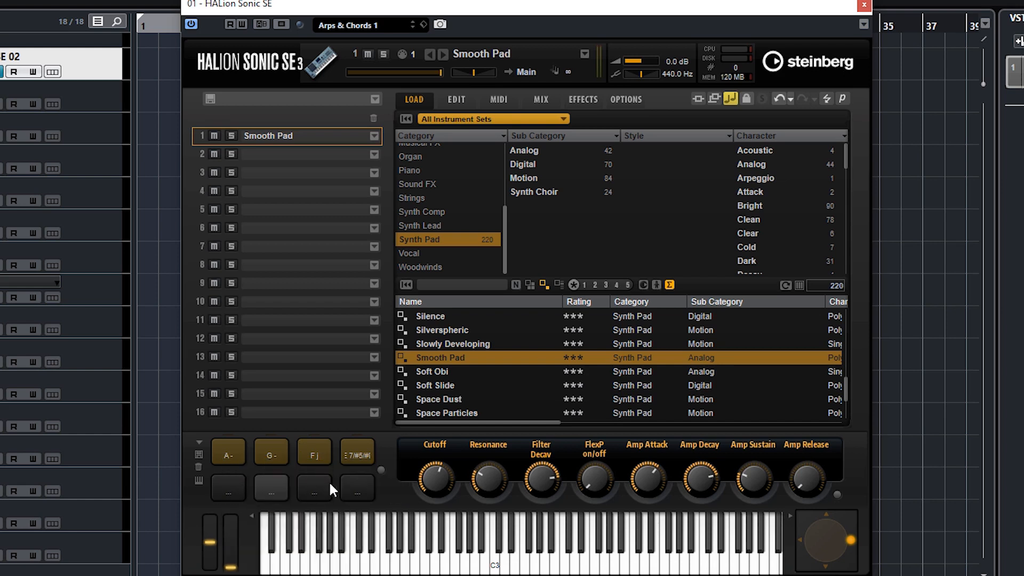
{"action": "mouse_move", "coordinate": [439, 378]}
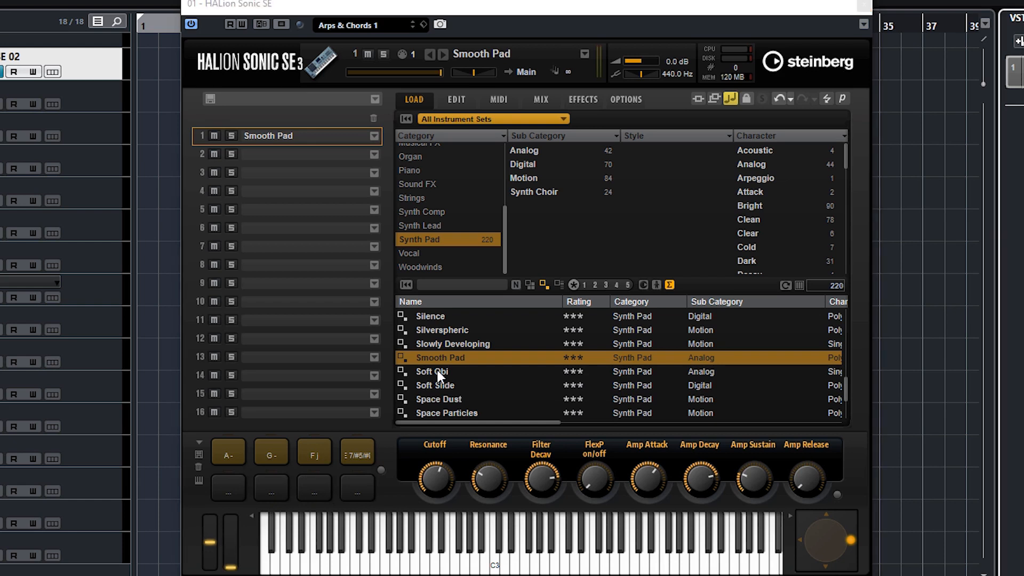
- Load Arps & Motion 1 from the Synth Comp category into slot 1
{"action": "left_click", "coordinate": [423, 212]}
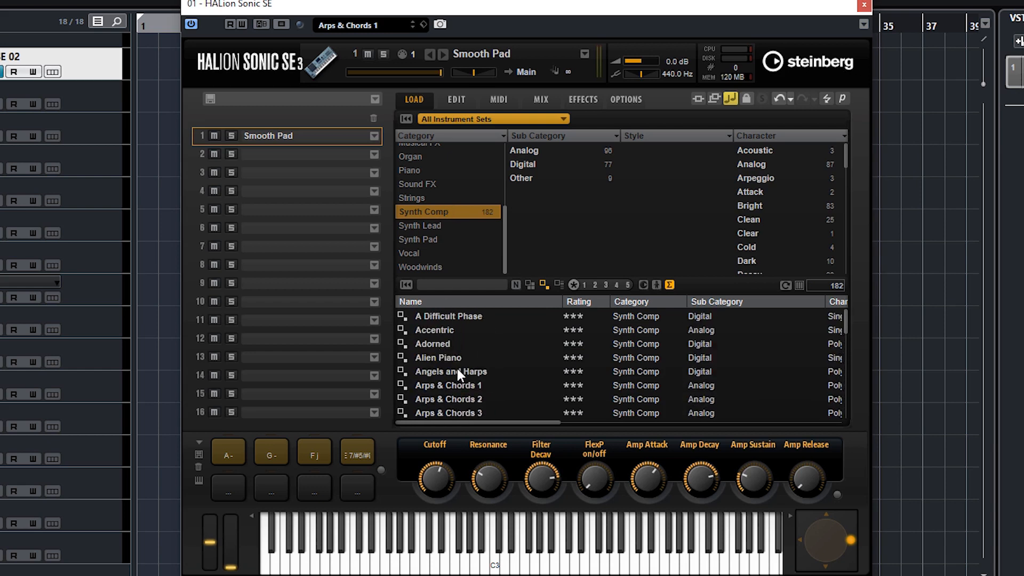
{"action": "scroll", "scroll_direction": "down", "scroll_amount": 3}
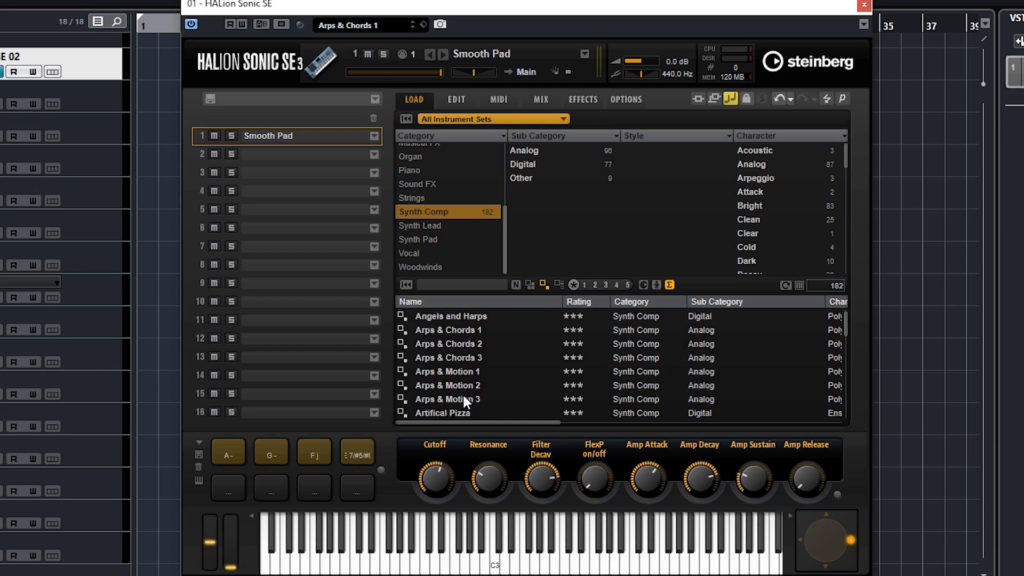
{"action": "double_click", "coordinate": [448, 371]}
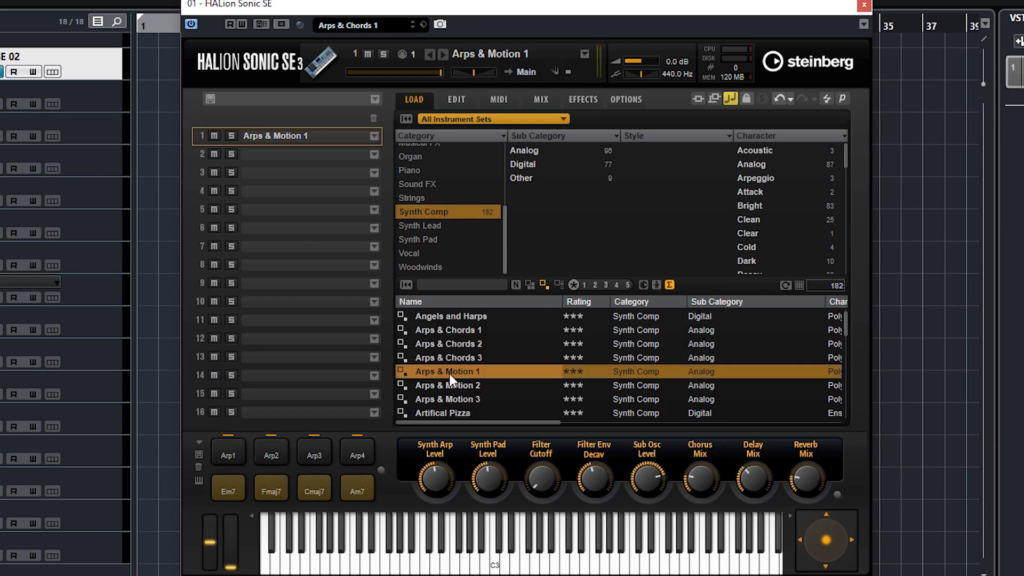
{"action": "mouse_move", "coordinate": [227, 488]}
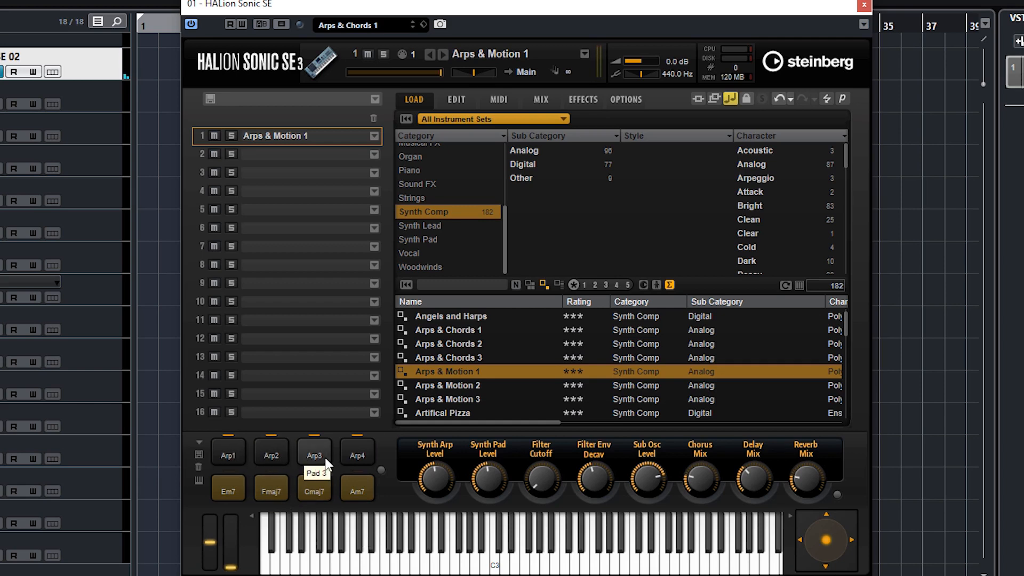
{"action": "mouse_move", "coordinate": [464, 106]}
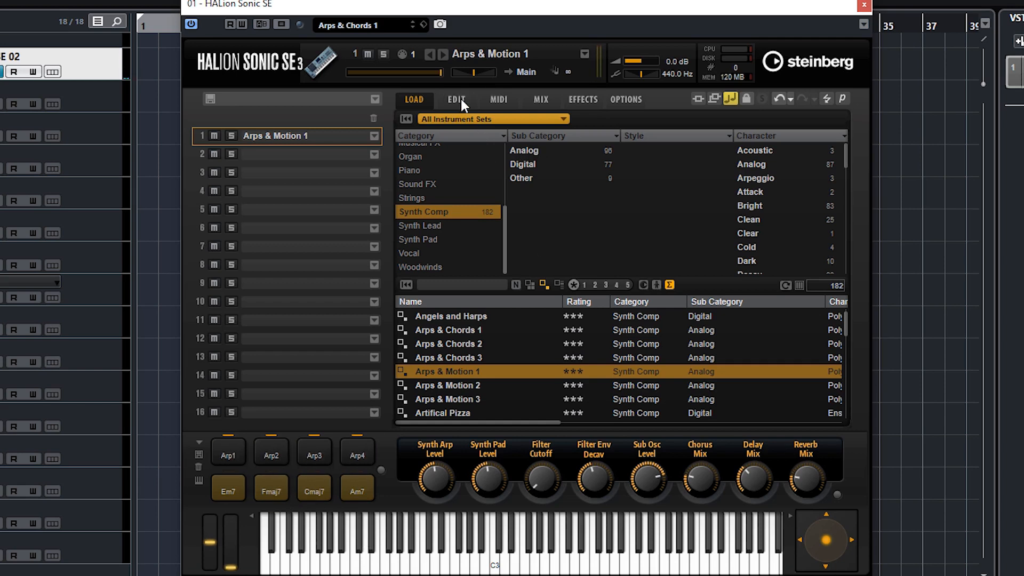
- Show the Trip synth's ARP settings on the EDIT page
{"action": "left_click", "coordinate": [456, 100]}
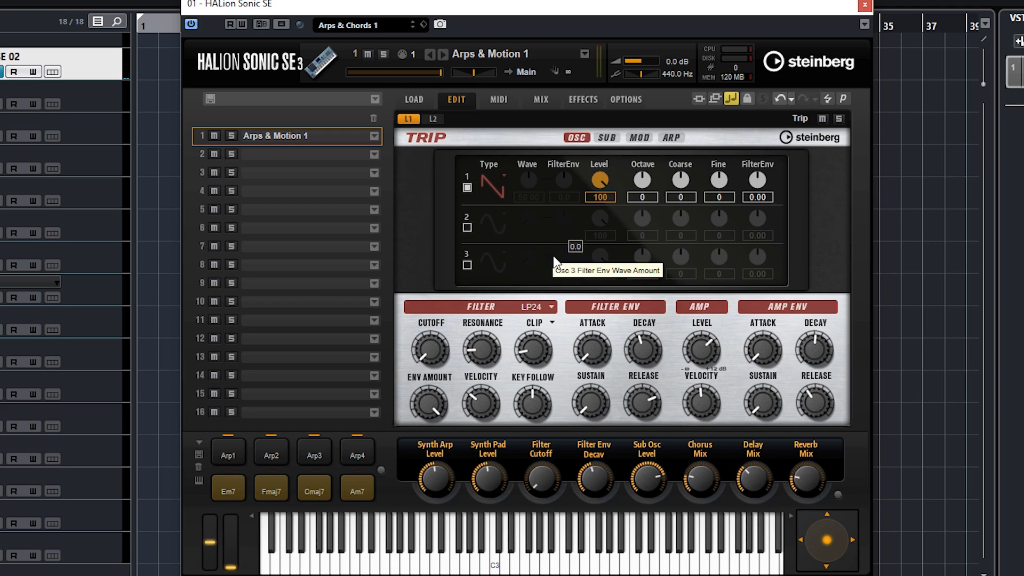
{"action": "left_click", "coordinate": [671, 137]}
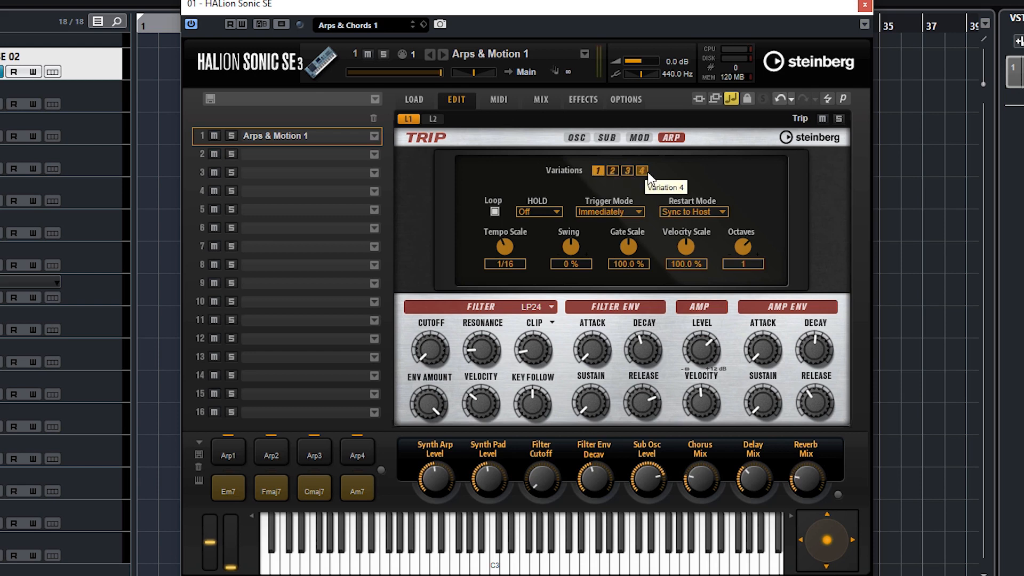
{"action": "mouse_move", "coordinate": [366, 428]}
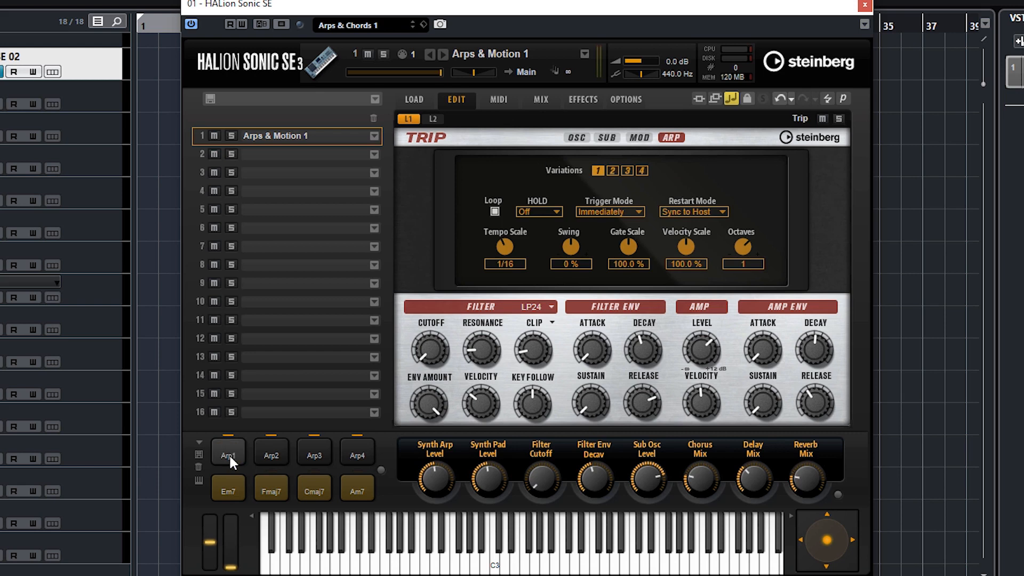
- Set variation 3's gate to 33.3%, and give variation 4 ~150% gate, -2 octaves, 15% swing
{"action": "left_click", "coordinate": [612, 170]}
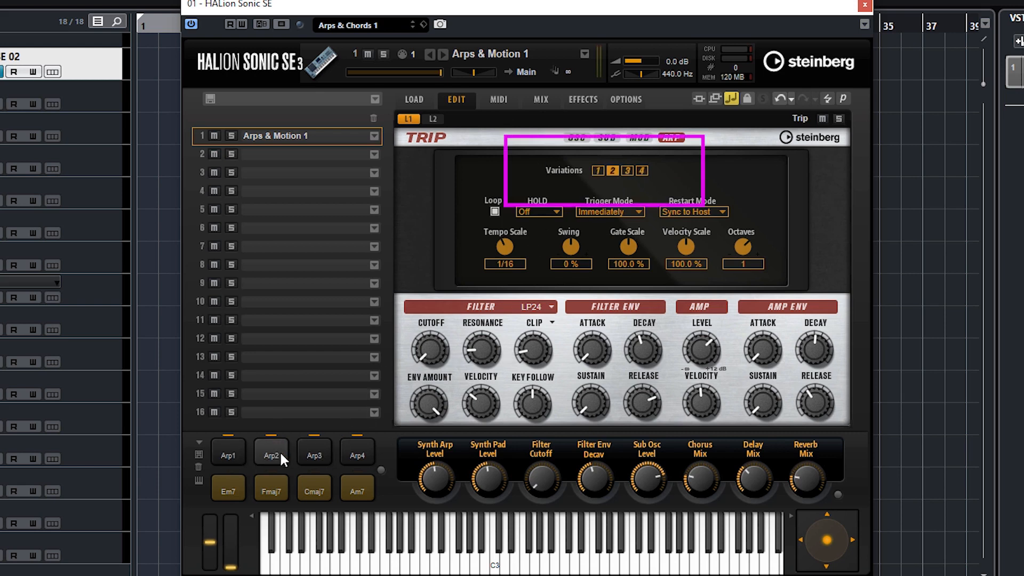
{"action": "left_click", "coordinate": [357, 453]}
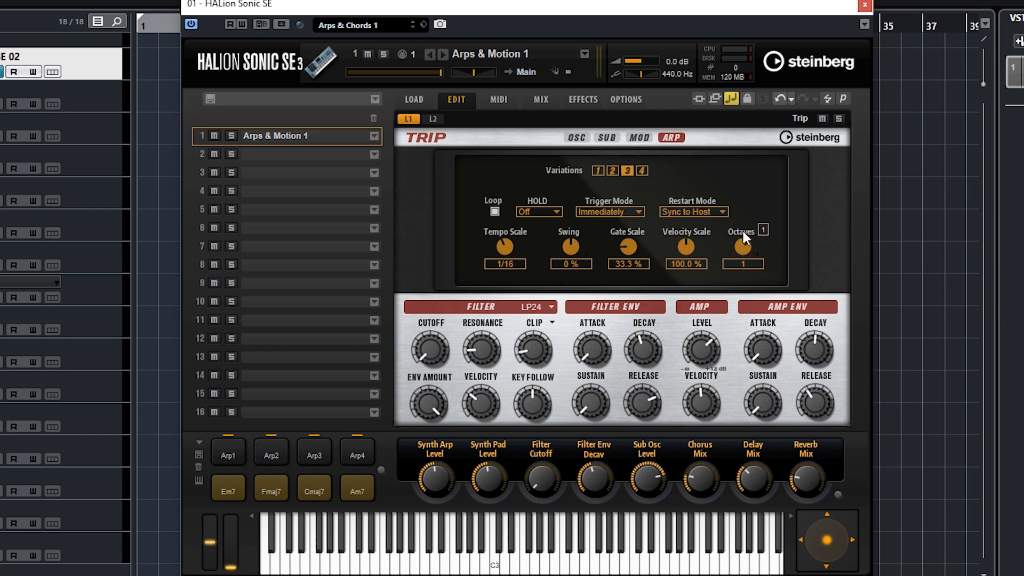
{"action": "left_click_drag", "start_coordinate": [742, 247], "coordinate": [743, 235]}
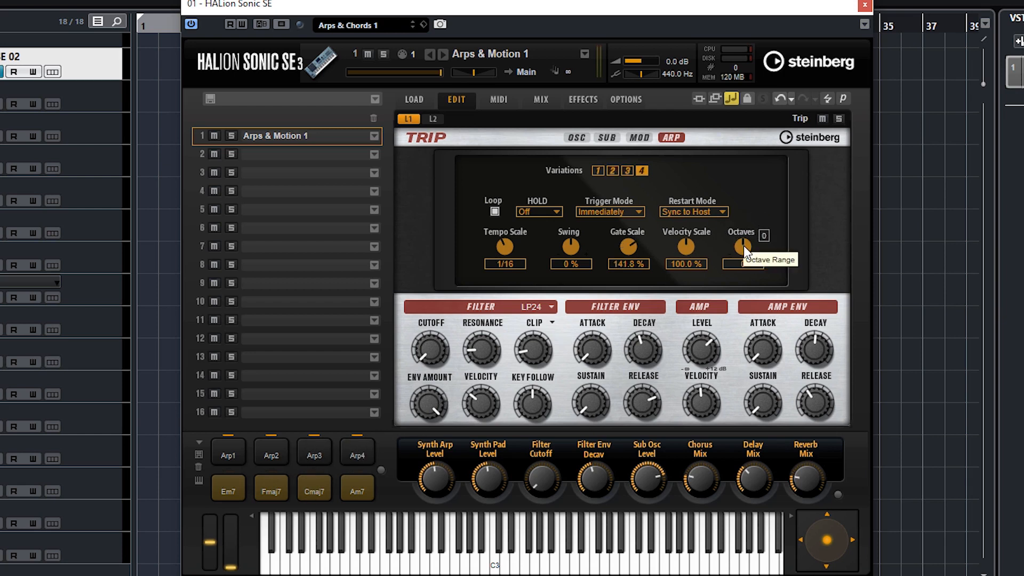
{"action": "left_click_drag", "start_coordinate": [741, 247], "coordinate": [741, 222]}
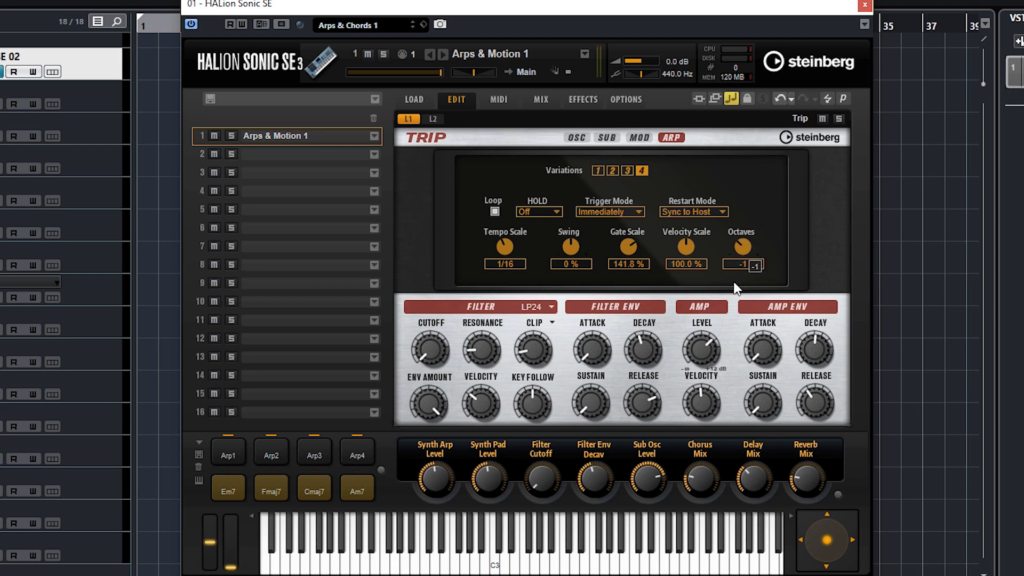
{"action": "left_click_drag", "start_coordinate": [627, 247], "coordinate": [632, 243]}
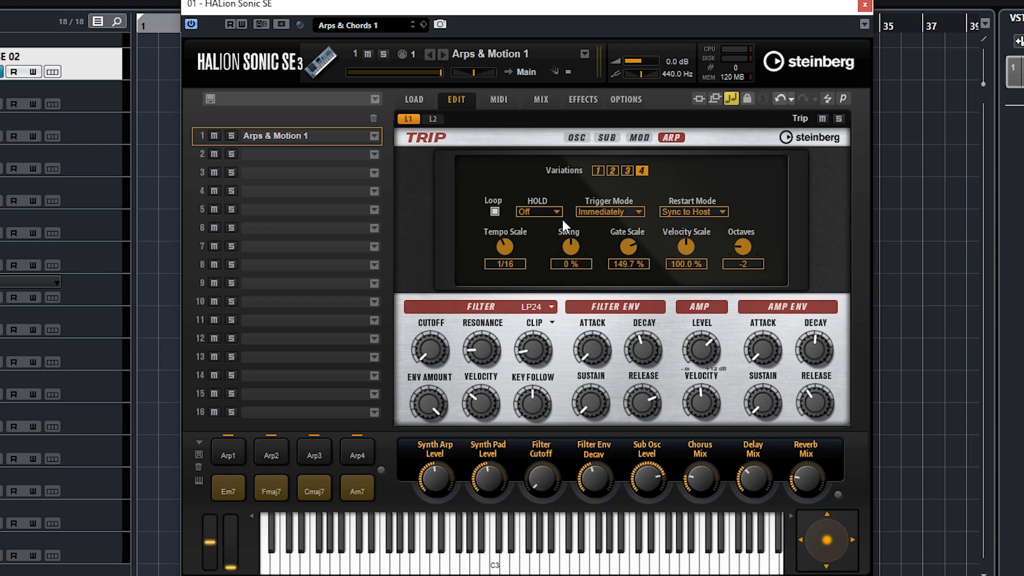
{"action": "mouse_move", "coordinate": [570, 248]}
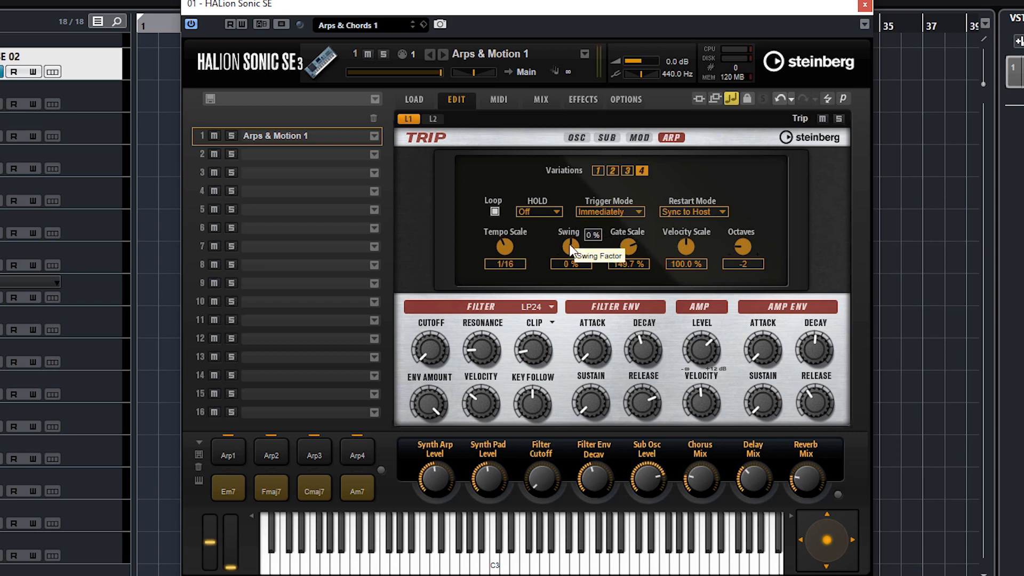
{"action": "left_click_drag", "start_coordinate": [570, 247], "coordinate": [569, 236]}
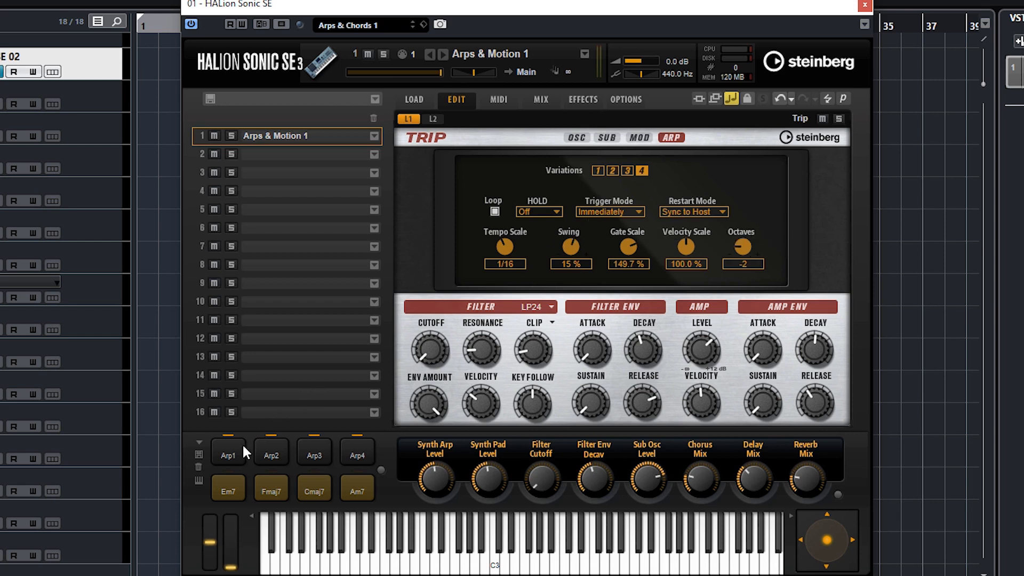
{"action": "left_click", "coordinate": [228, 455]}
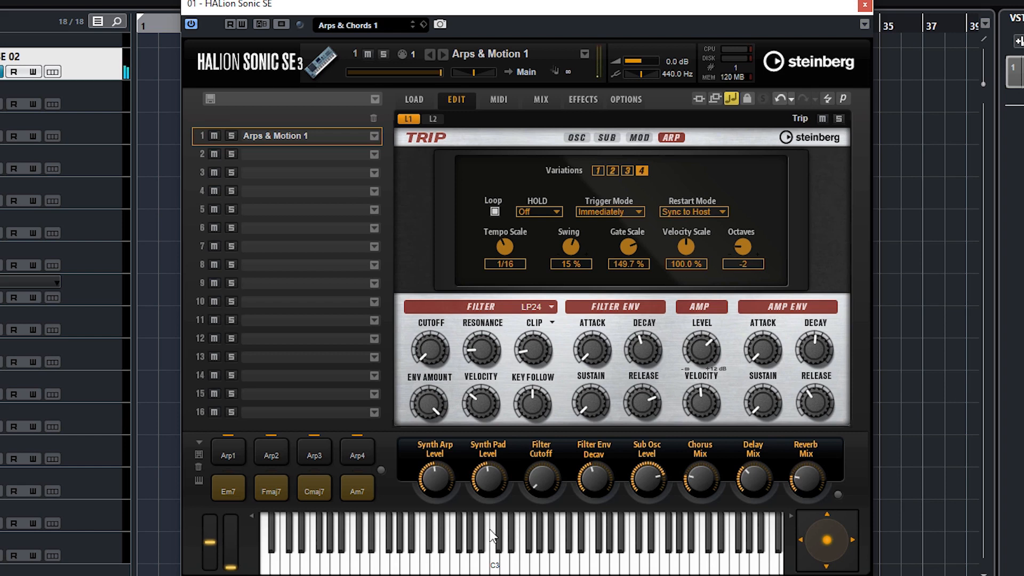
{"action": "mouse_move", "coordinate": [731, 99]}
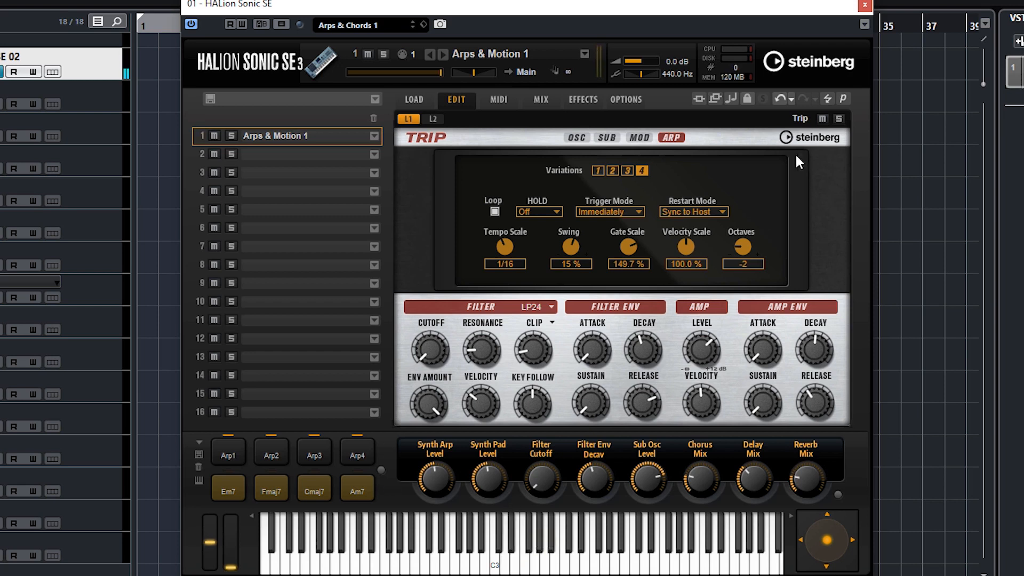
{"action": "mouse_move", "coordinate": [430, 567]}
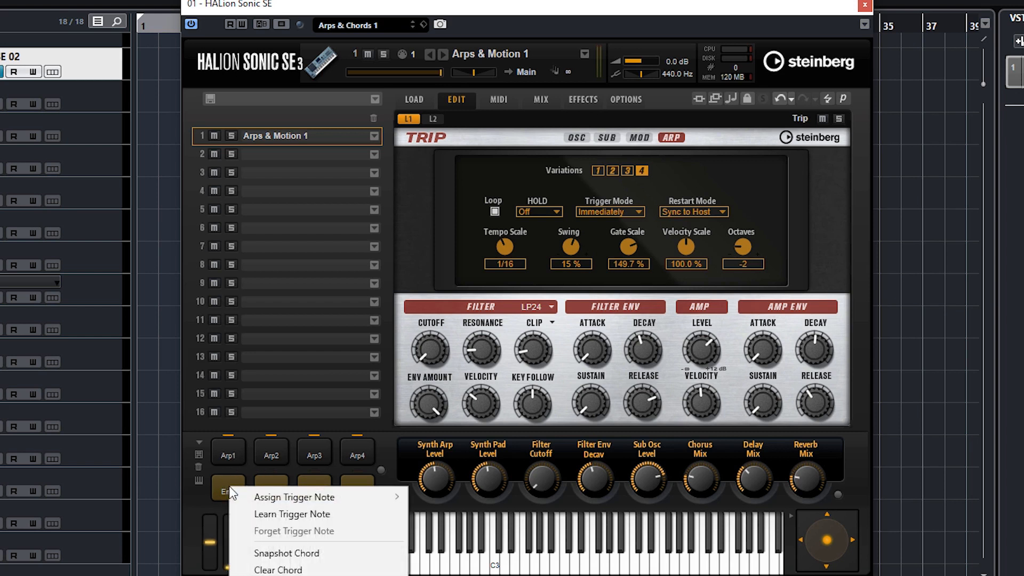
{"action": "mouse_move", "coordinate": [294, 497]}
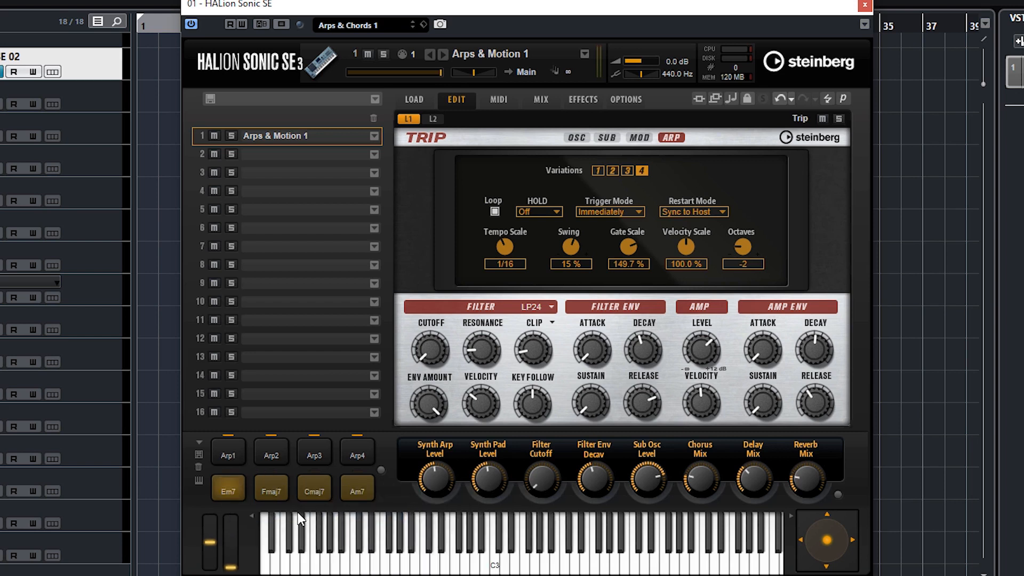
- Assign trigger keys C1, D1, E1 and F1 to the Em7, Fmaj7, Cmaj7 and Am7 pads
{"action": "left_click", "coordinate": [227, 489]}
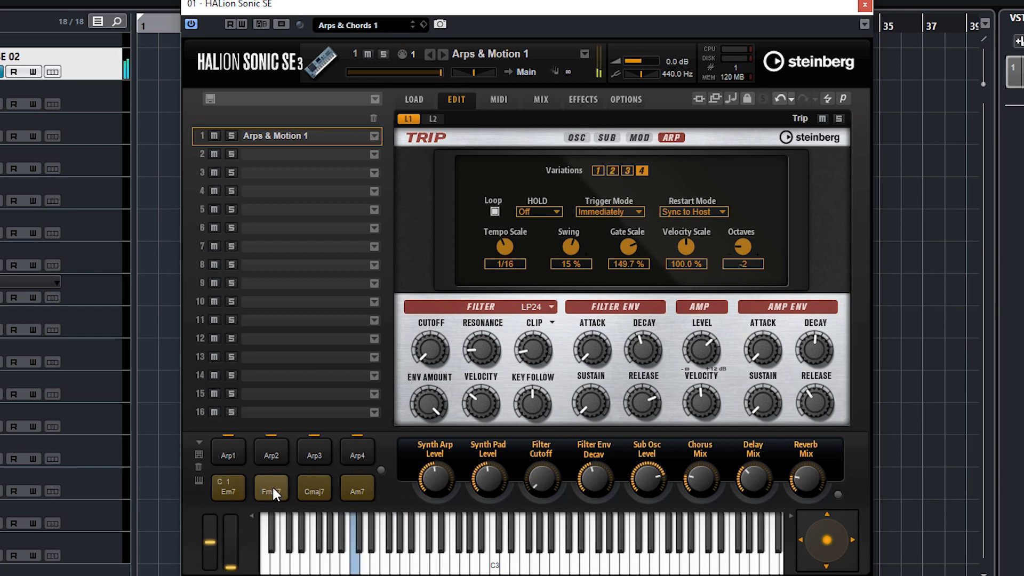
{"action": "right_click", "coordinate": [270, 489]}
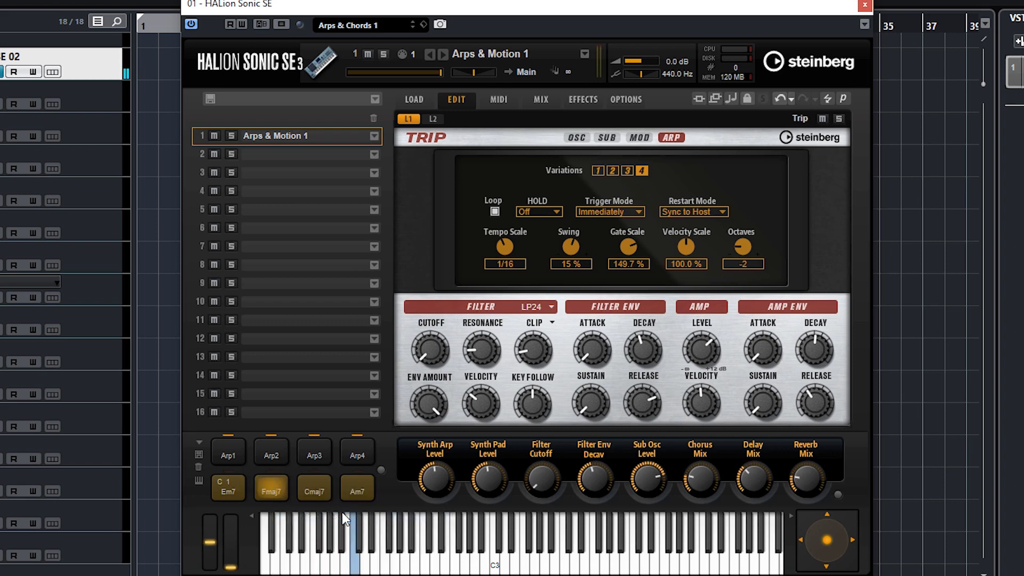
{"action": "left_click", "coordinate": [313, 489]}
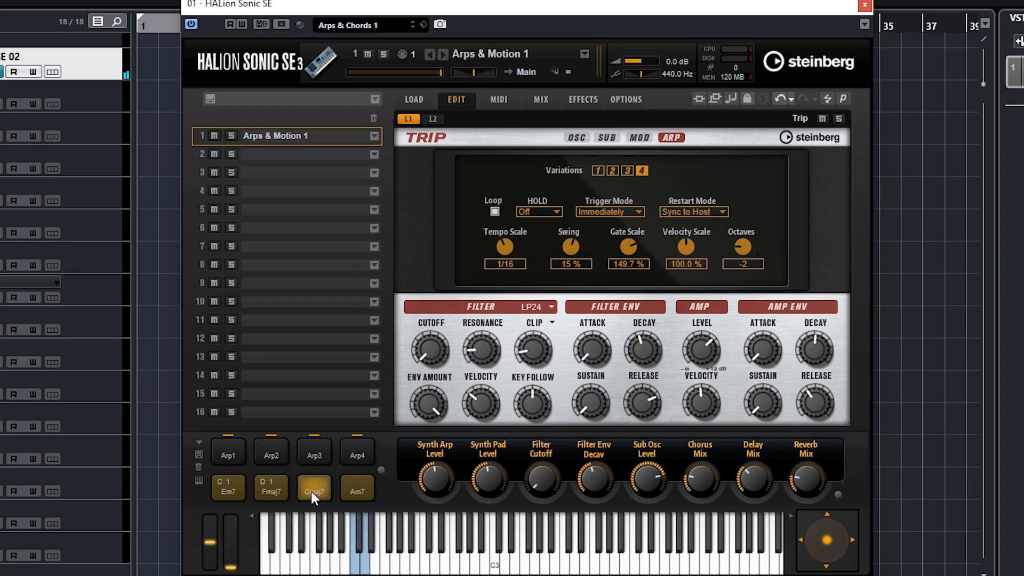
{"action": "left_click", "coordinate": [313, 489]}
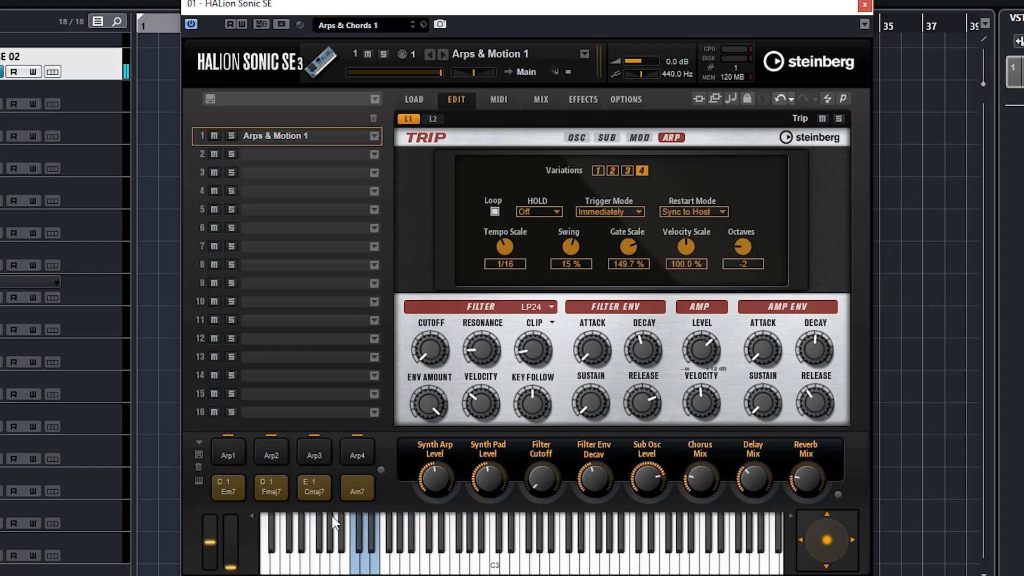
{"action": "right_click", "coordinate": [357, 488]}
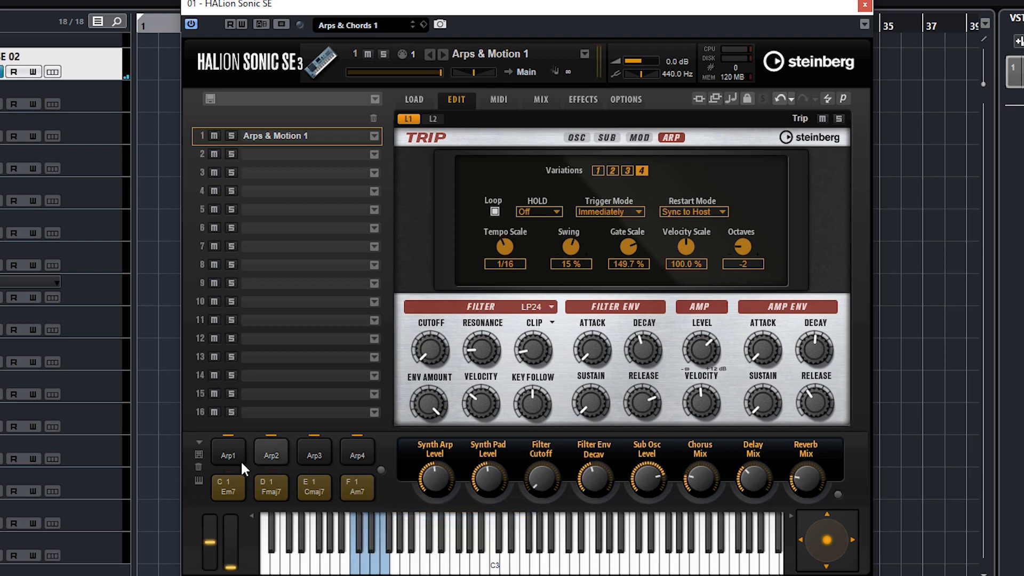
- Assign trigger keys F#2, G#2, A#2 and C#3 to arpeggio pads Arp1–Arp4
{"action": "left_click", "coordinate": [228, 452]}
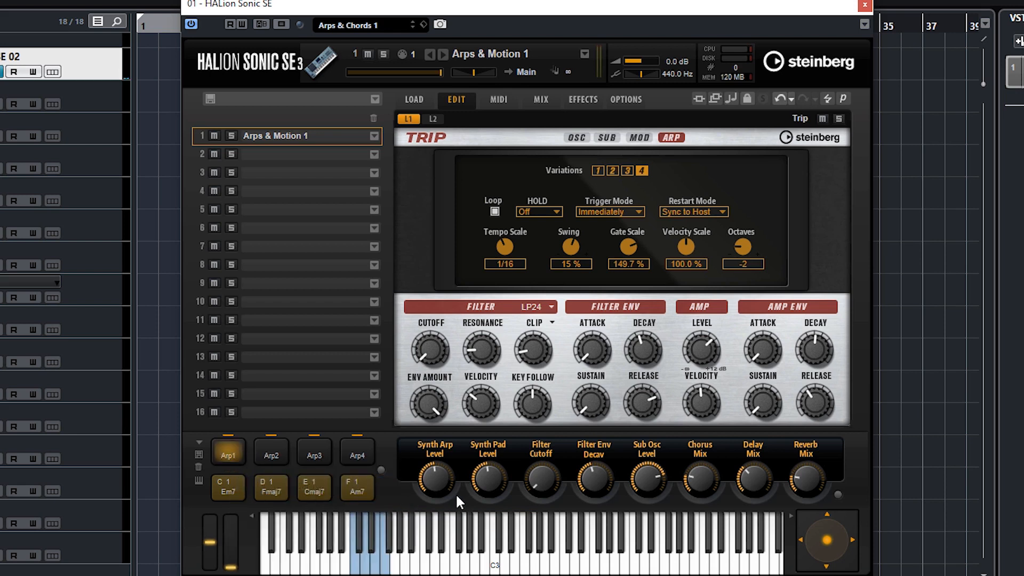
{"action": "left_click", "coordinate": [227, 452]}
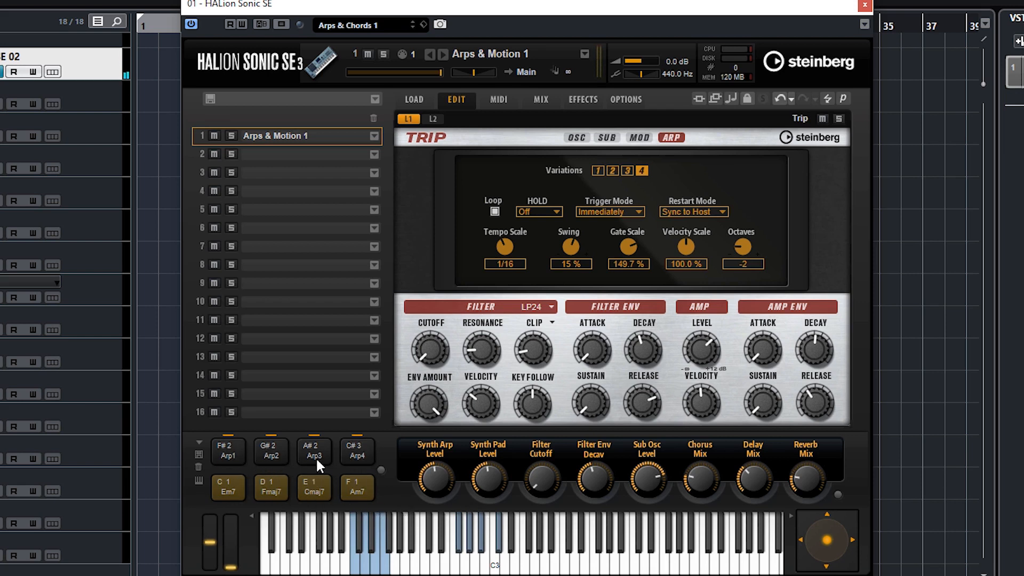
{"action": "mouse_move", "coordinate": [523, 534]}
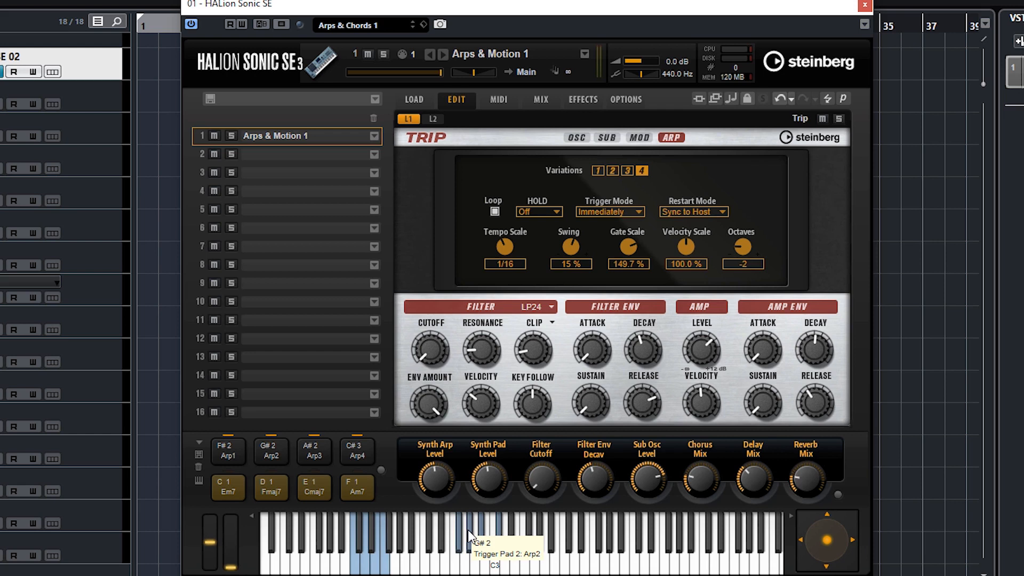
- Audition the arpeggio trigger keys and the Am7 chord pad, ending on Arp variation 1
{"action": "left_click", "coordinate": [228, 489]}
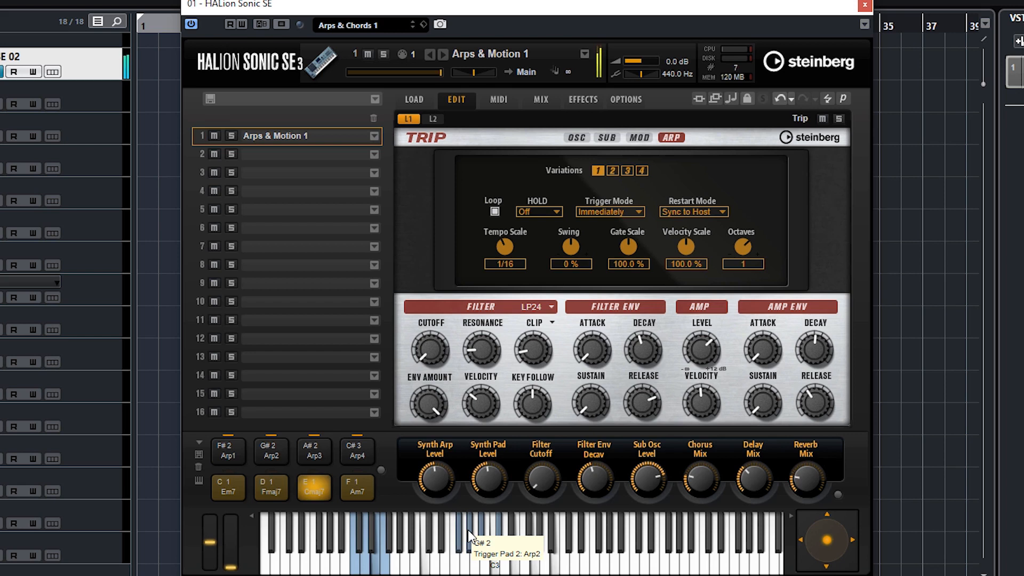
{"action": "left_click", "coordinate": [357, 488]}
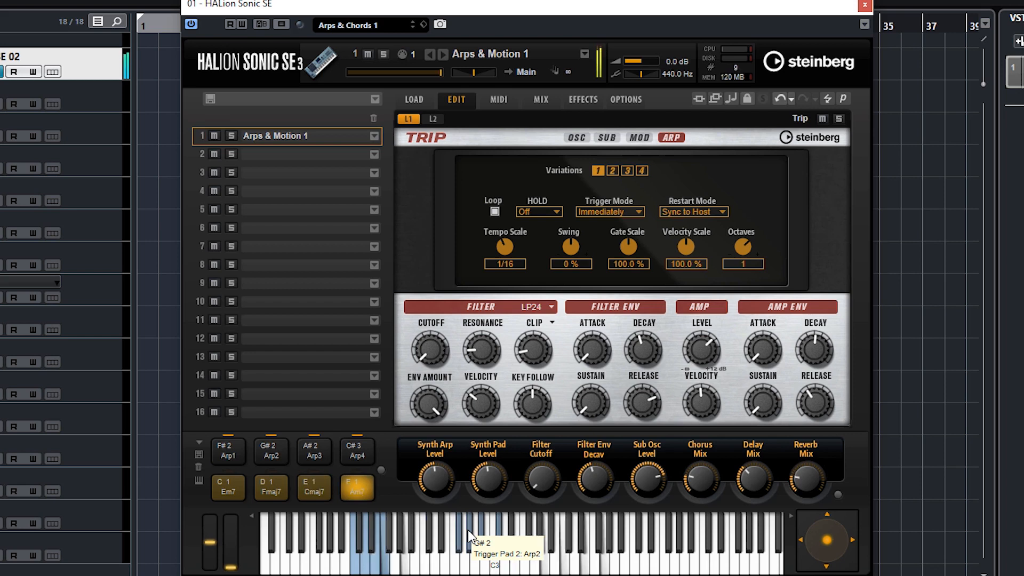
{"action": "left_click", "coordinate": [228, 489]}
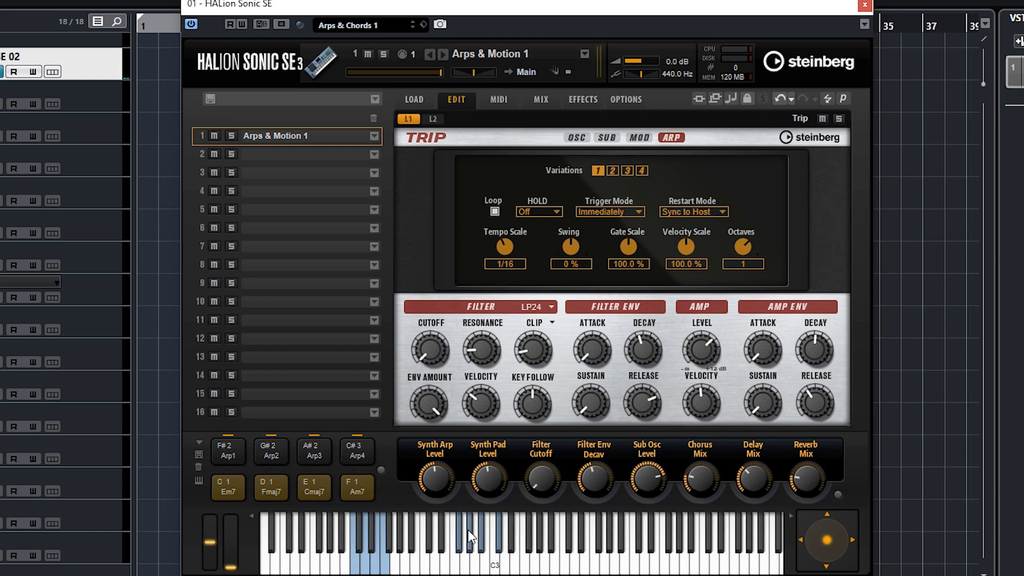
{"action": "mouse_move", "coordinate": [392, 493]}
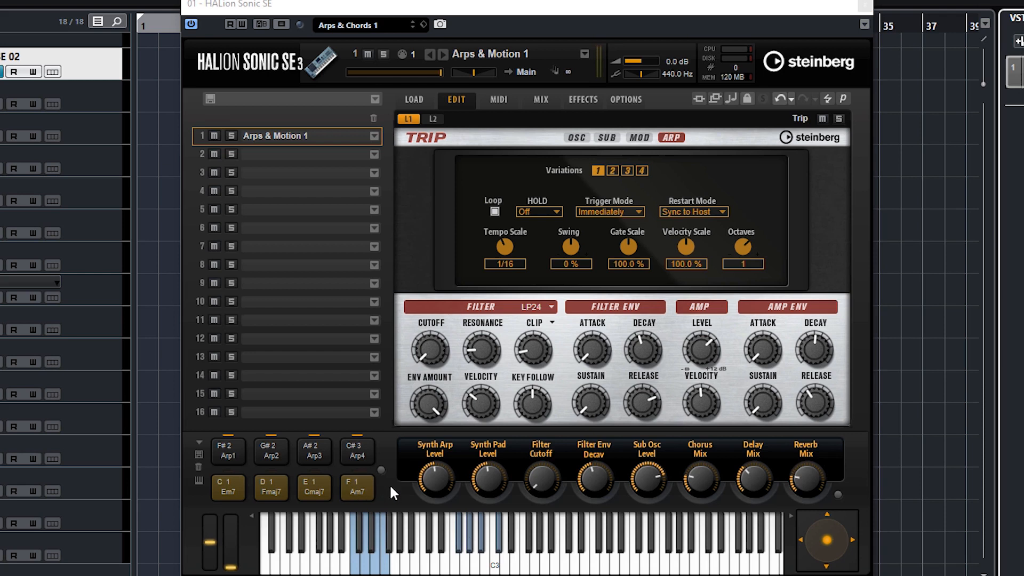
{"action": "mouse_move", "coordinate": [392, 474]}
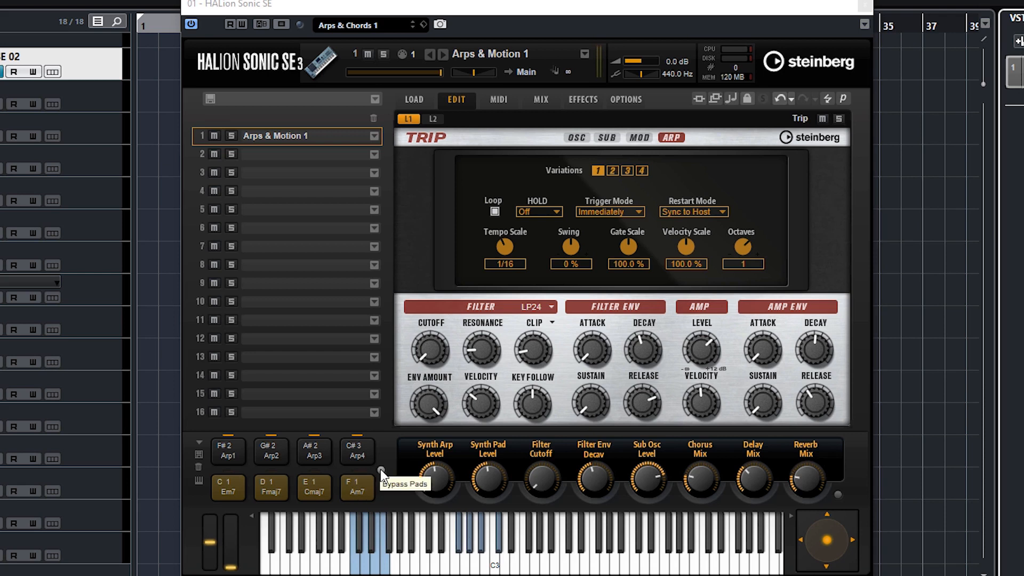